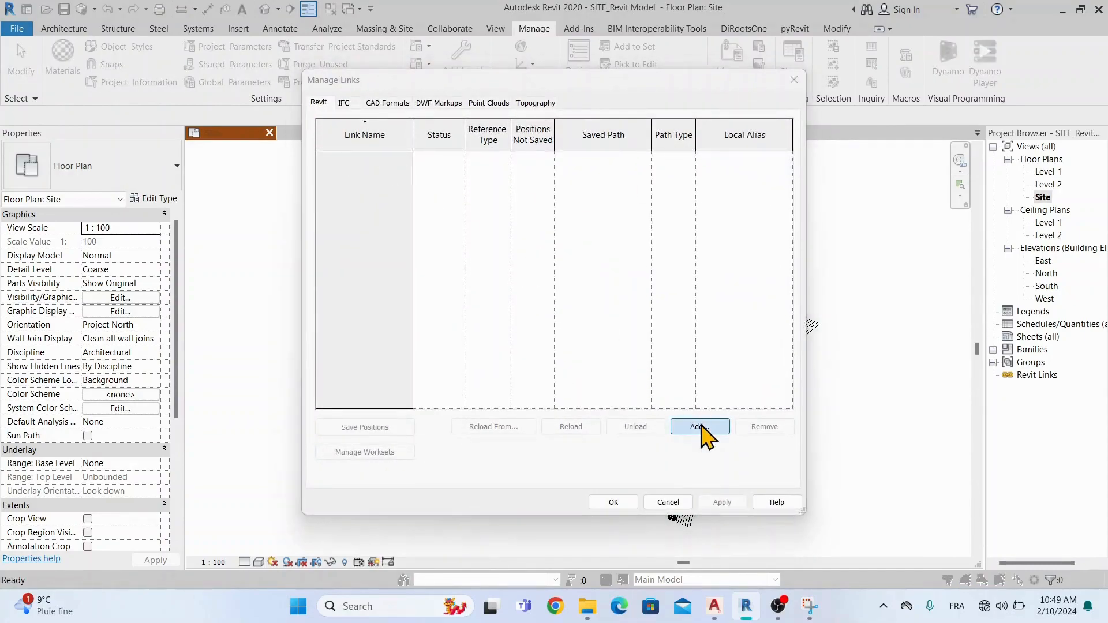
Add ARCH_Revit Model.rvt as a Revit link and accept the Manage Links list
left_click(699, 426)
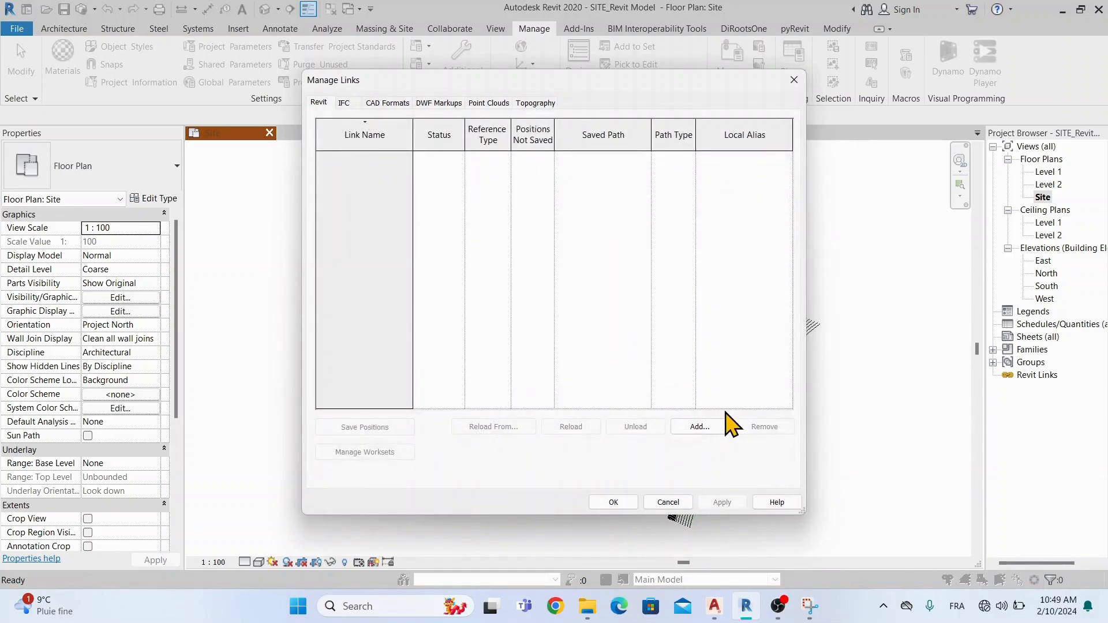
left_click(699, 426)
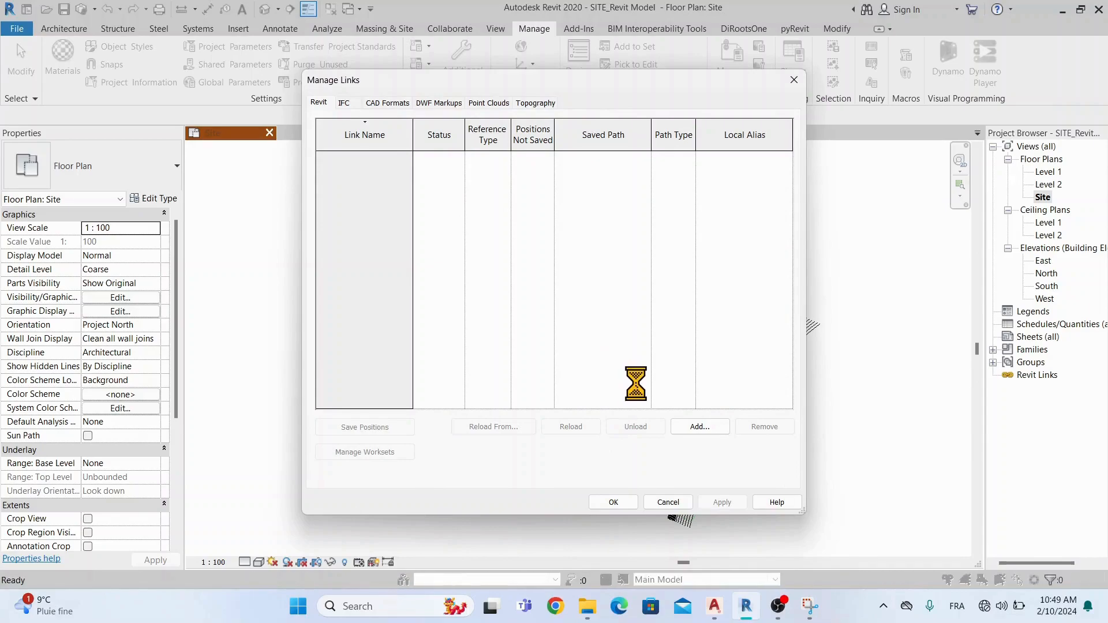
left_click(699, 426)
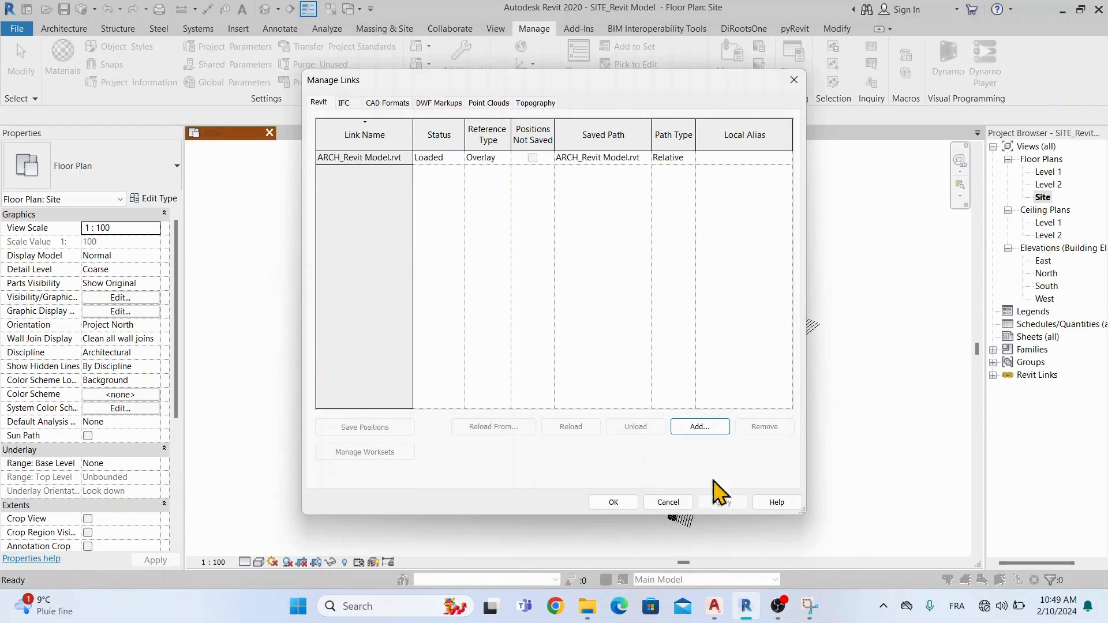
left_click(612, 502)
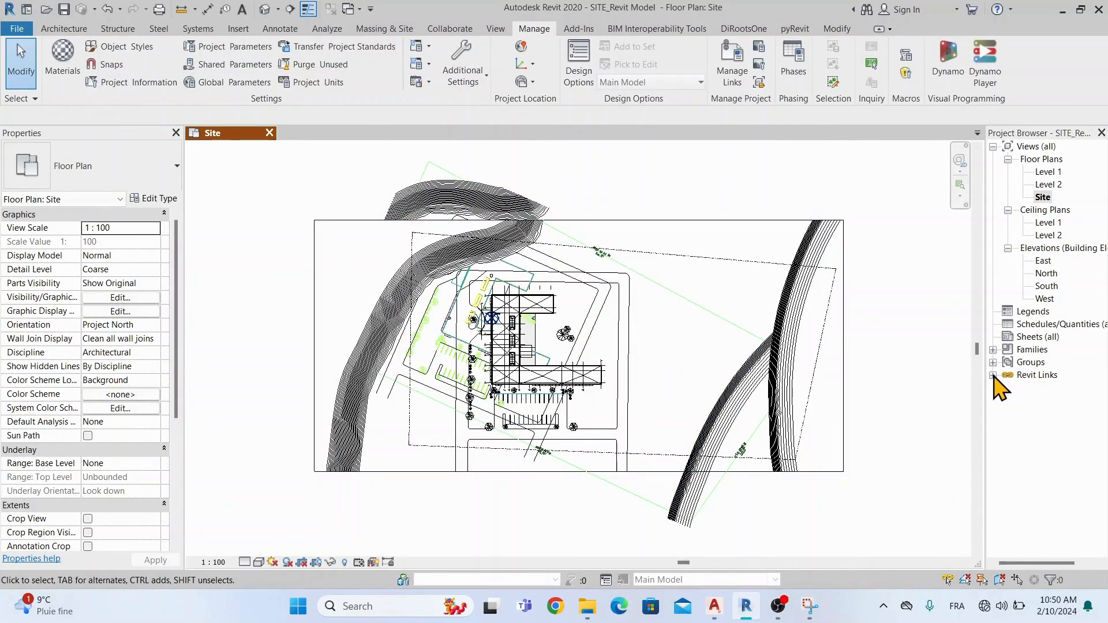
Expand Revit Links in the Project Browser and check the ARCH building's corner against the survey
right_click(1052, 388)
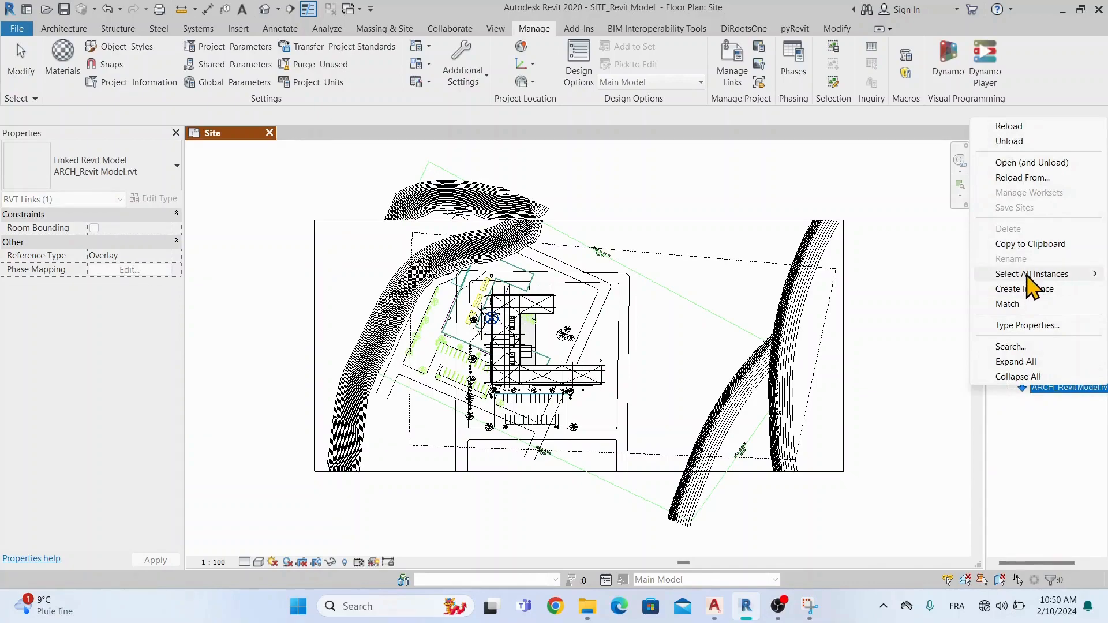
left_click(1031, 273)
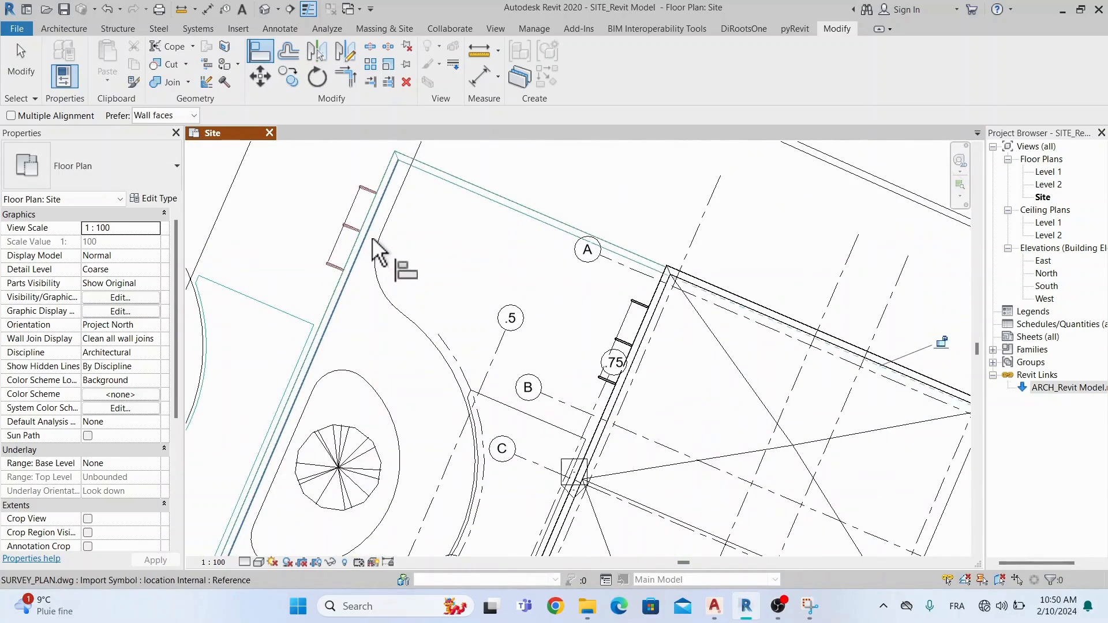
mouse_move(653, 332)
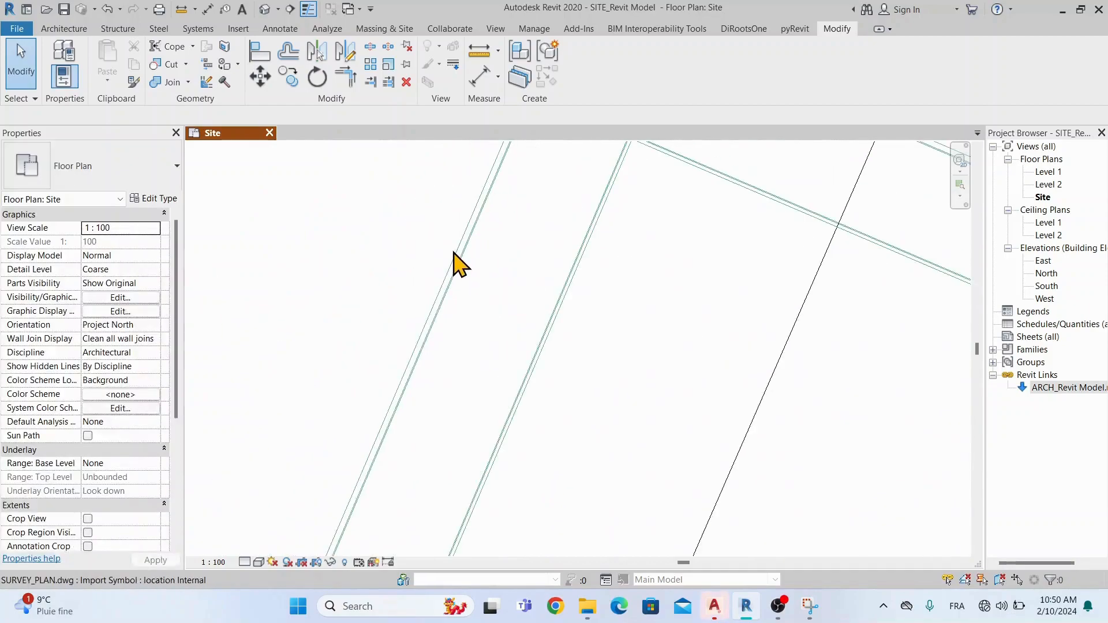
left_click(260, 49)
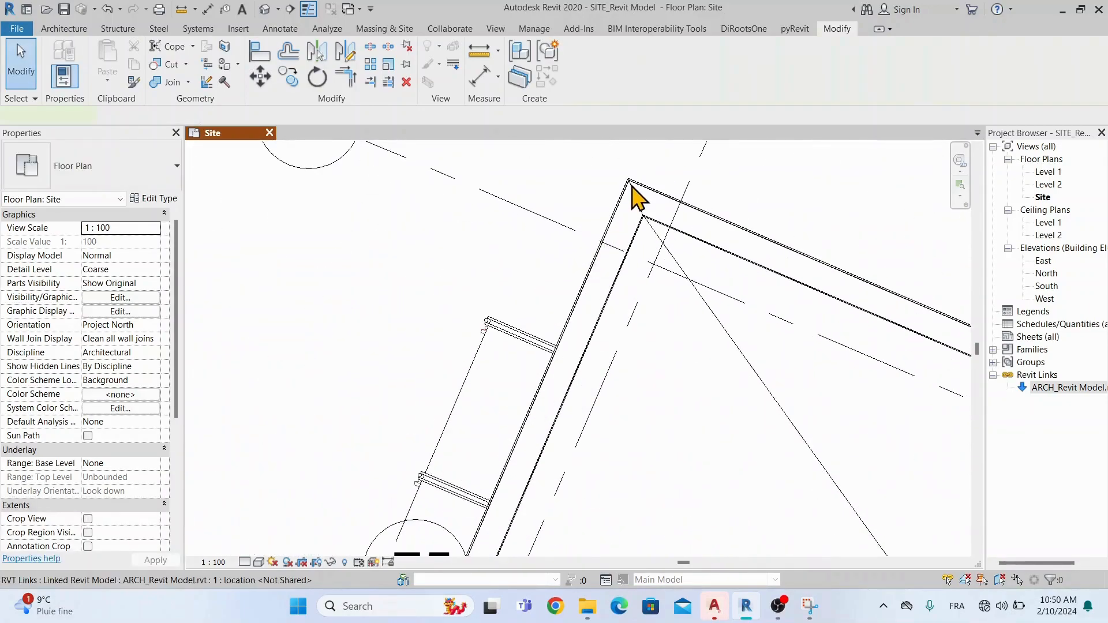
left_click(636, 197)
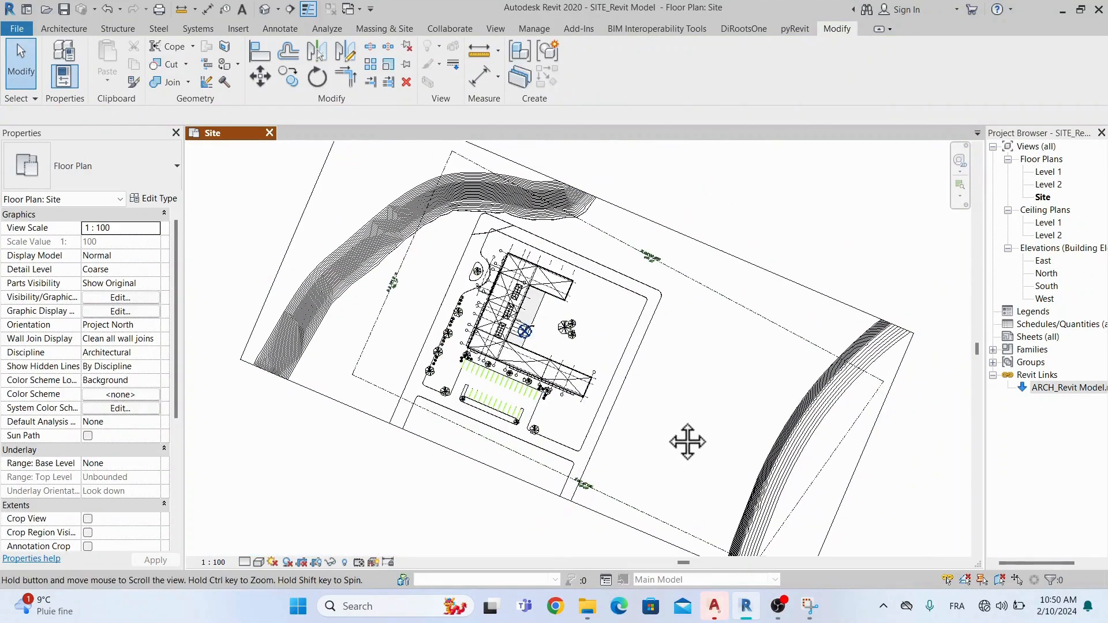
left_click(556, 284)
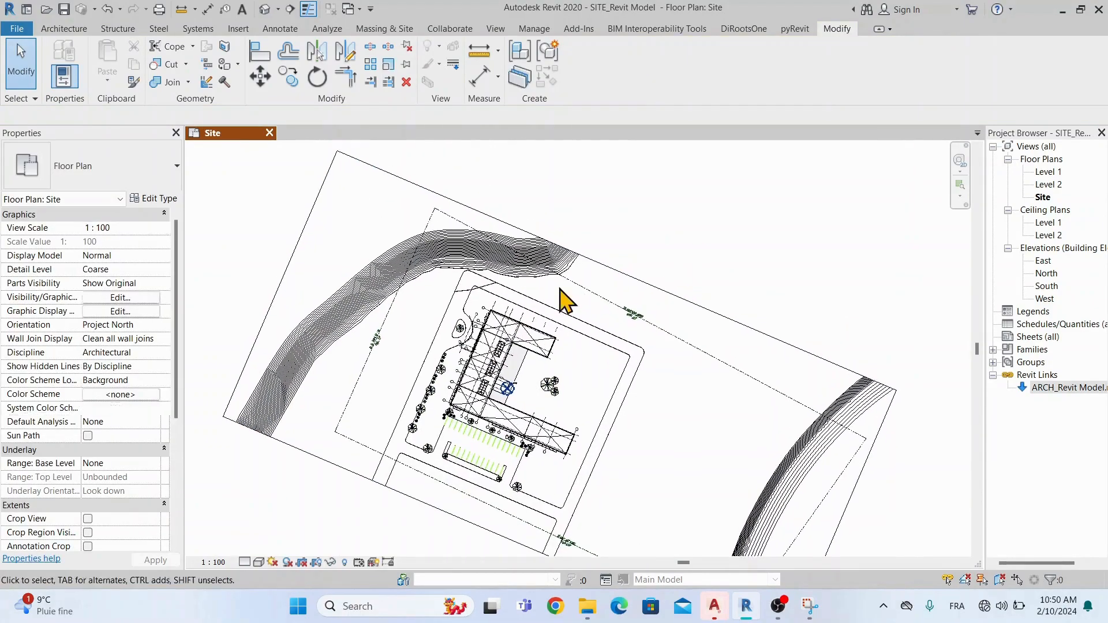
mouse_move(546, 322)
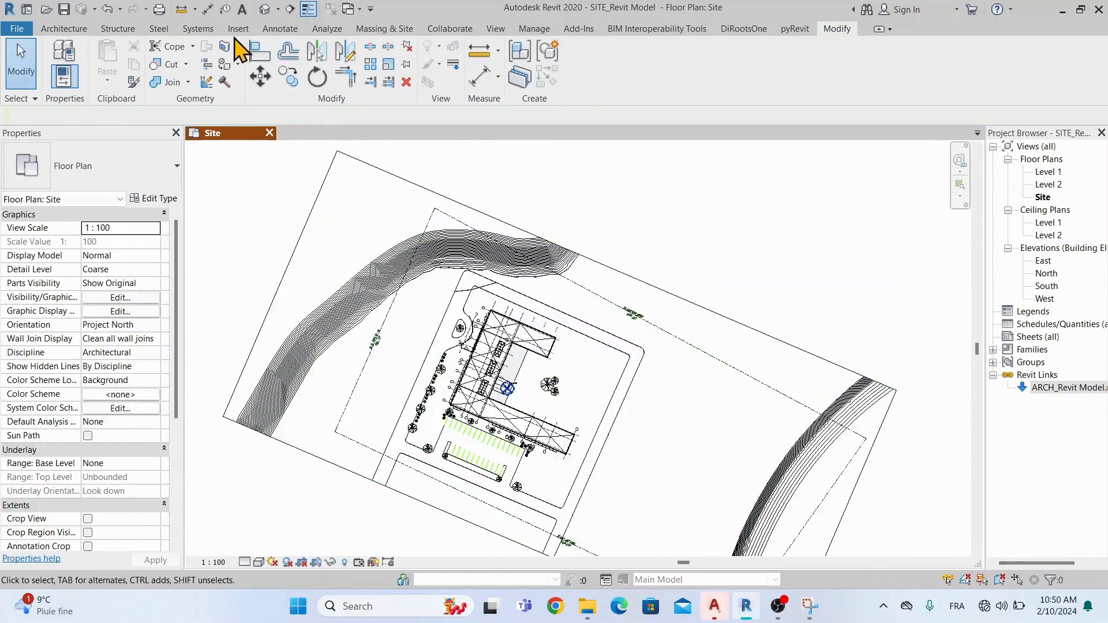
mouse_move(1038, 254)
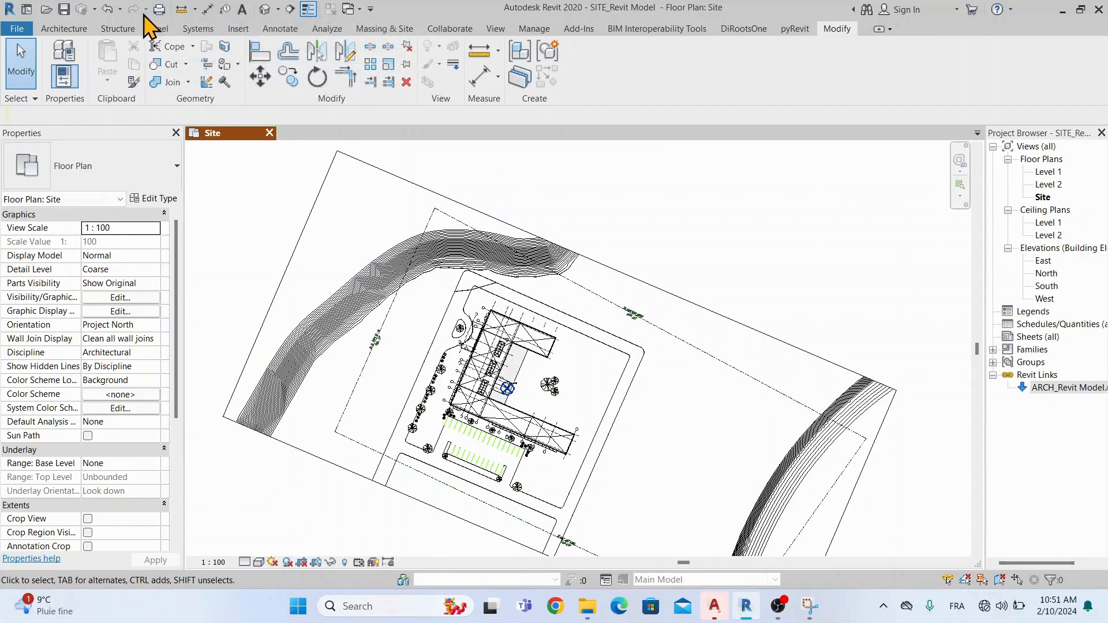
Draw Section 1 across the building and go to its section view
left_click(291, 8)
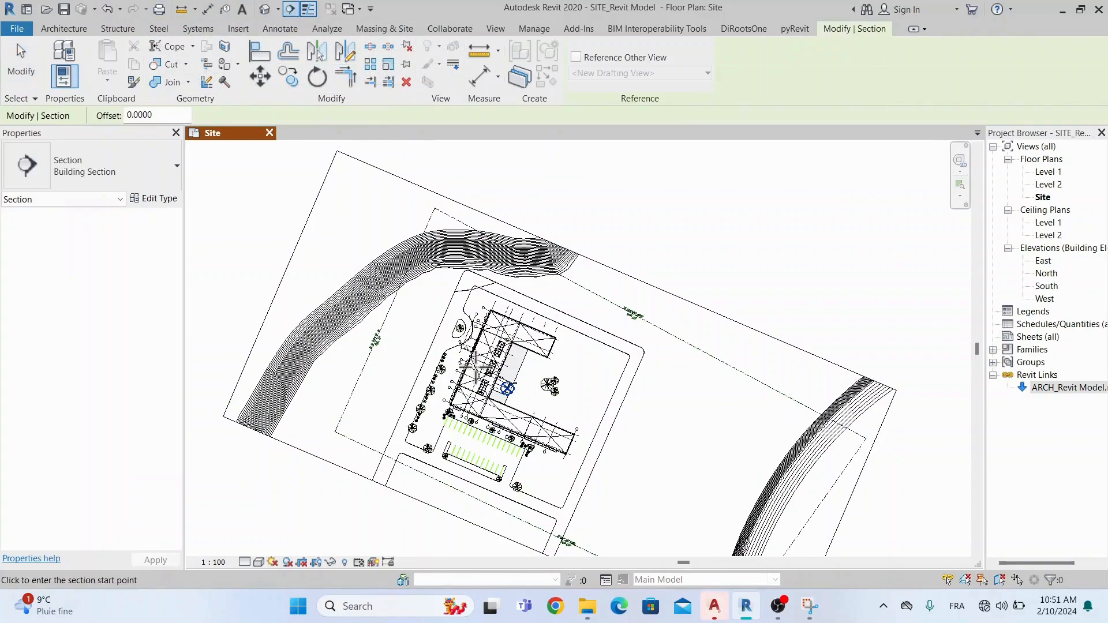
left_click(408, 346)
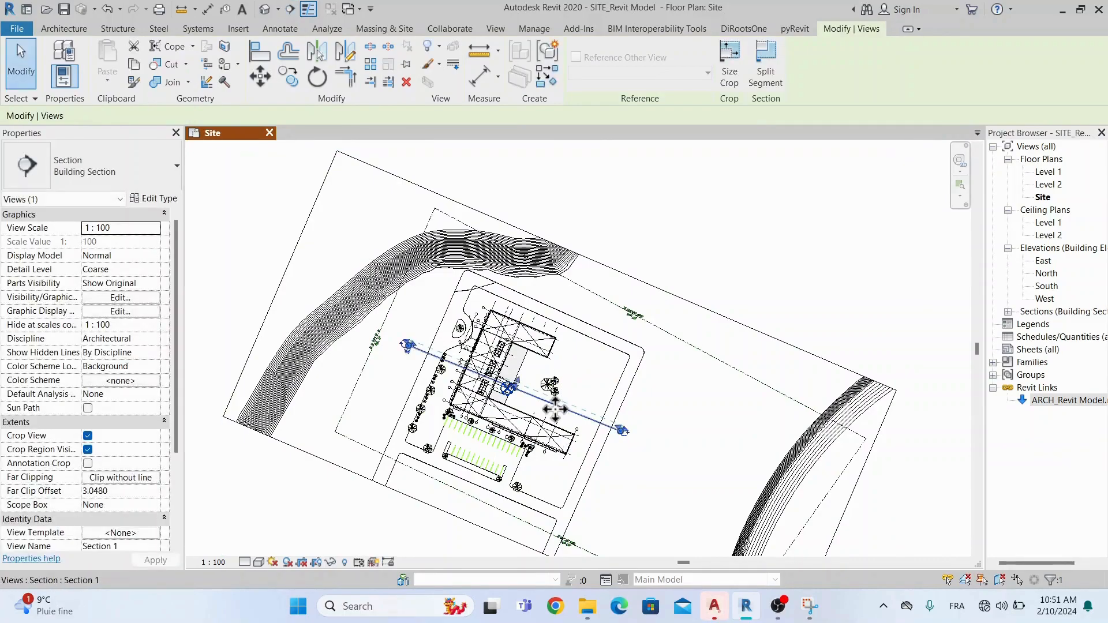
right_click(556, 408)
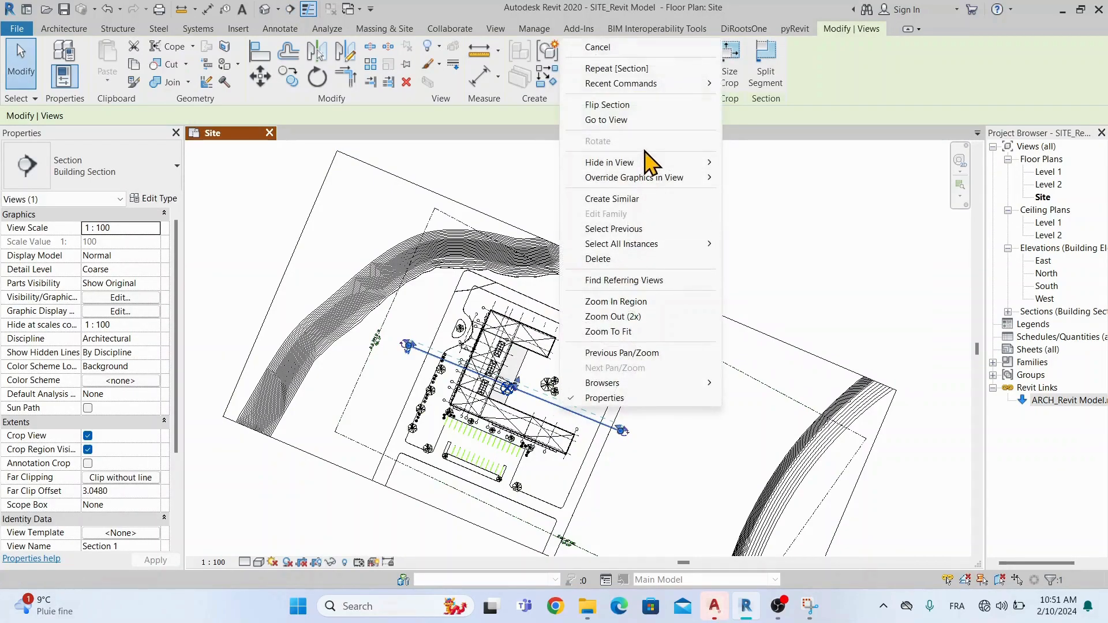
left_click(605, 119)
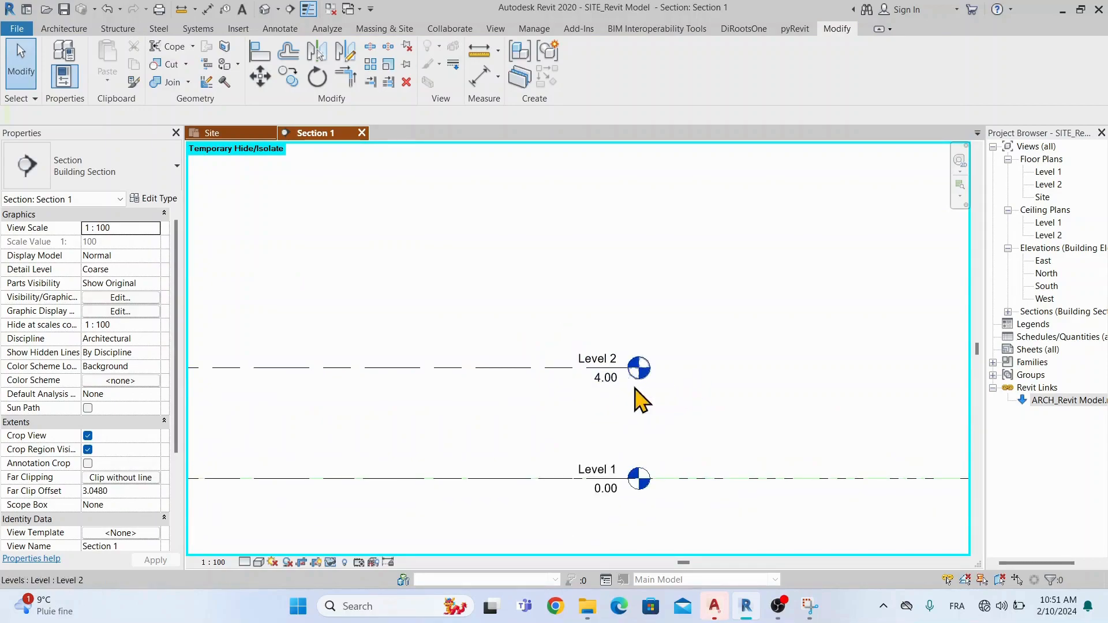
Delete Level 2, edit the Level 1 elevation, and show the full linked ARCH model in Section 1
left_click(625, 368)
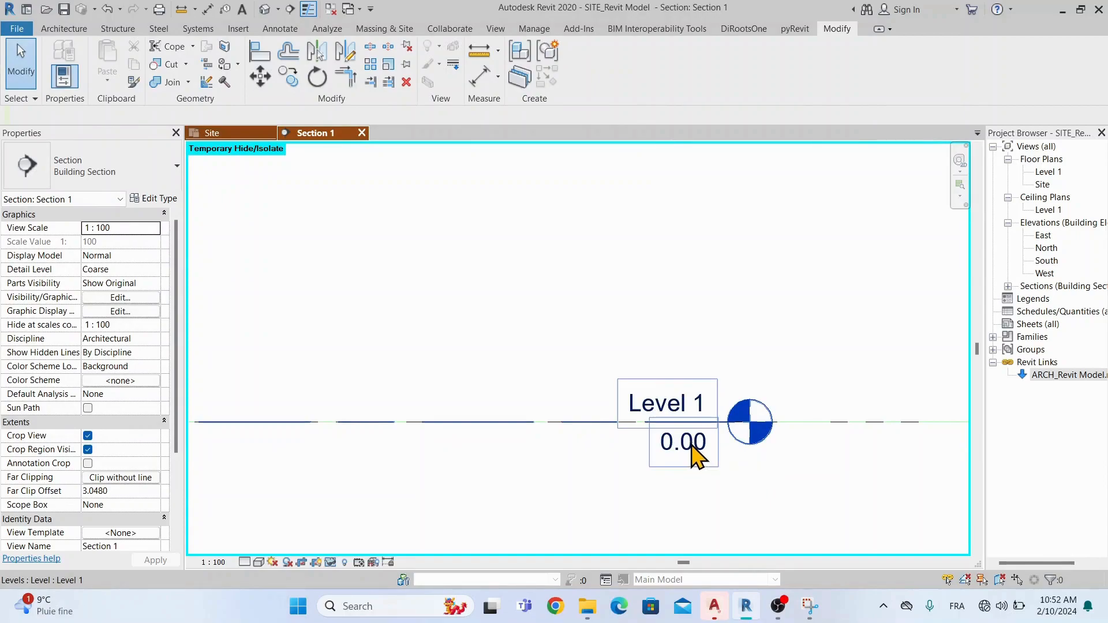
double_click(681, 442)
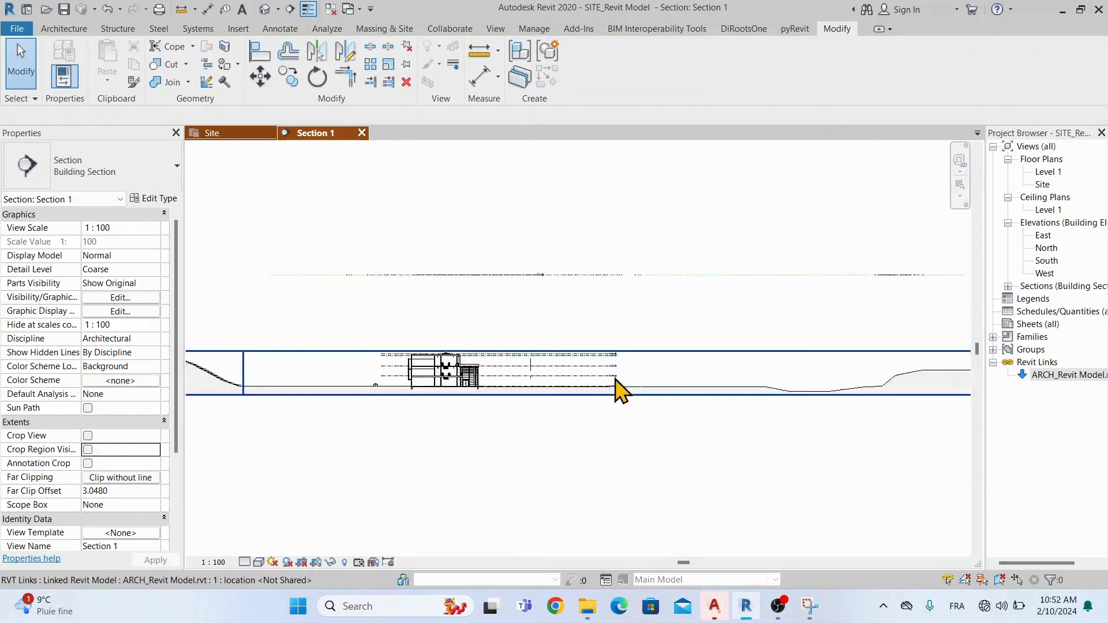
left_click(622, 389)
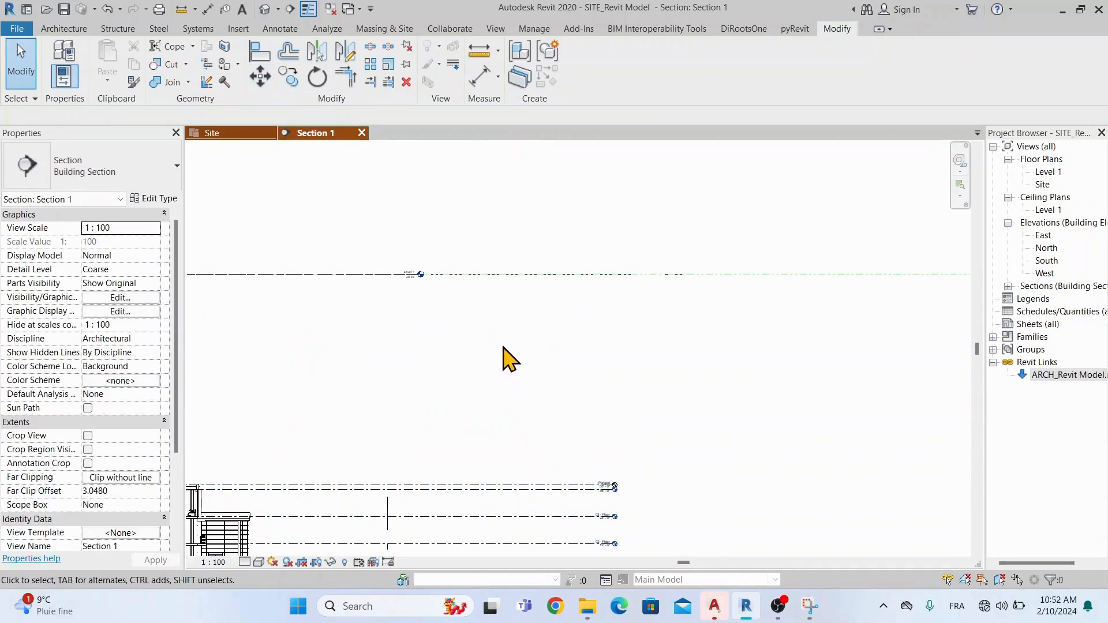
left_click(260, 48)
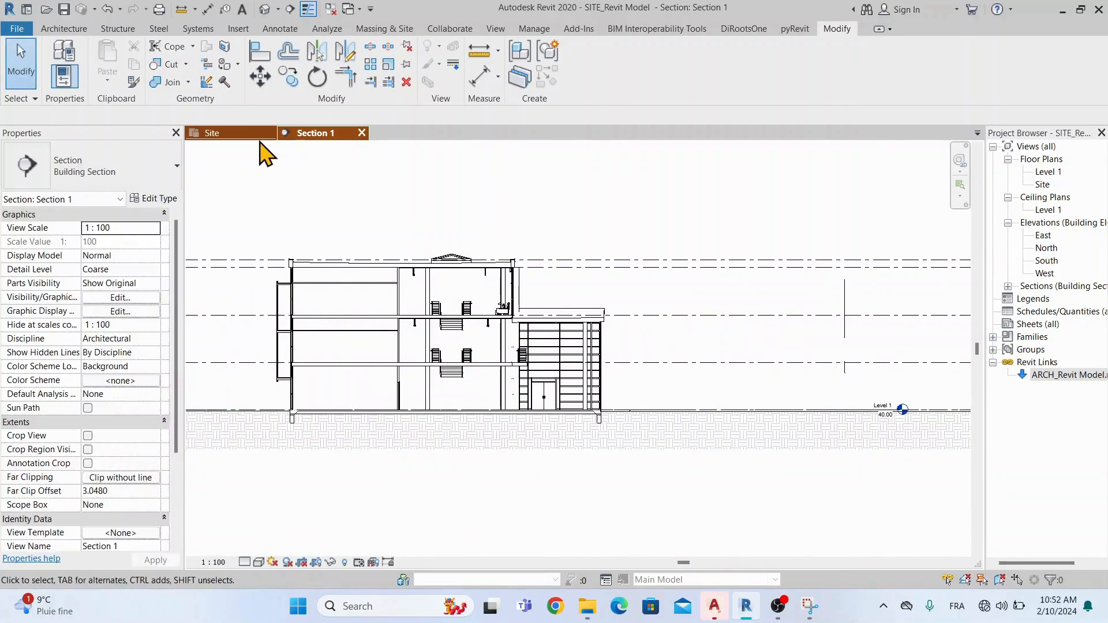
Acquire Coordinates from the survey DWG and rename its Internal position to Shared_Coordinates
left_click(212, 133)
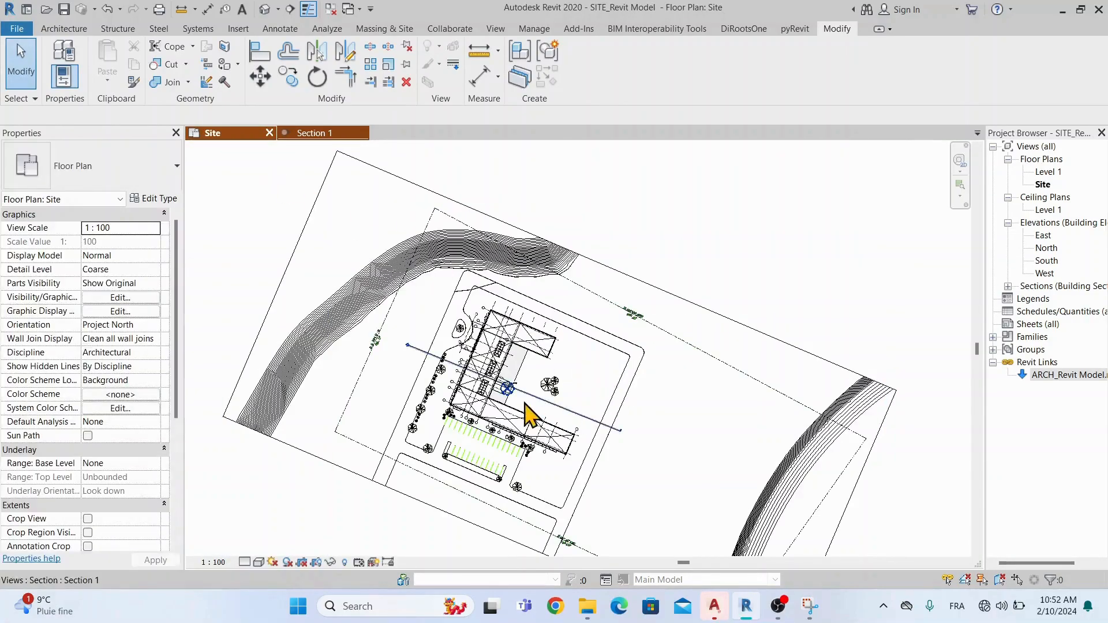
left_click(533, 28)
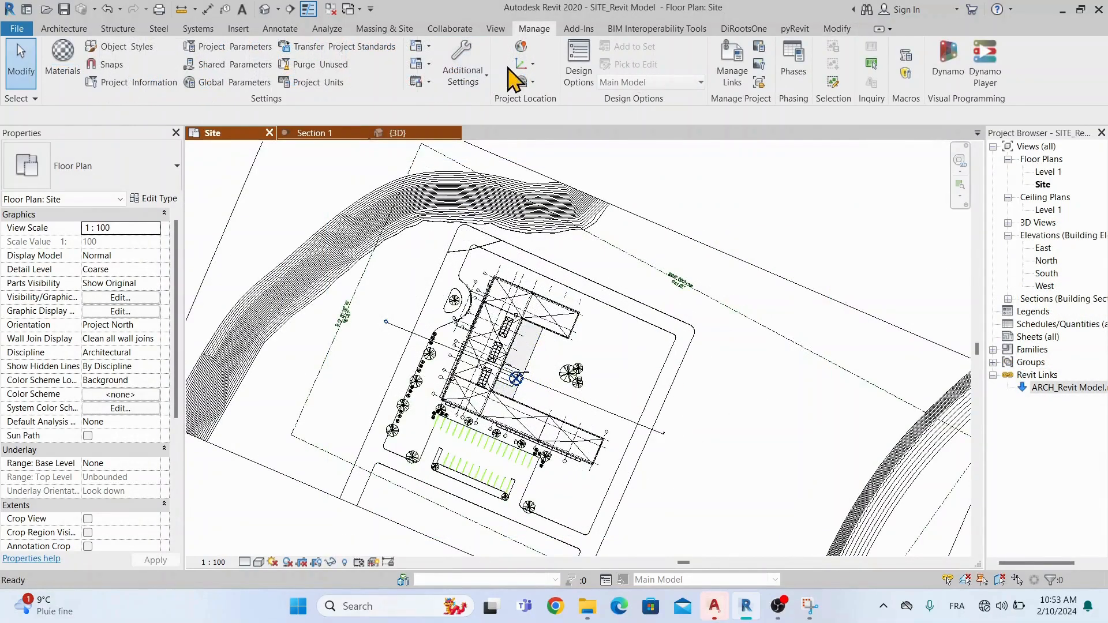
mouse_move(523, 67)
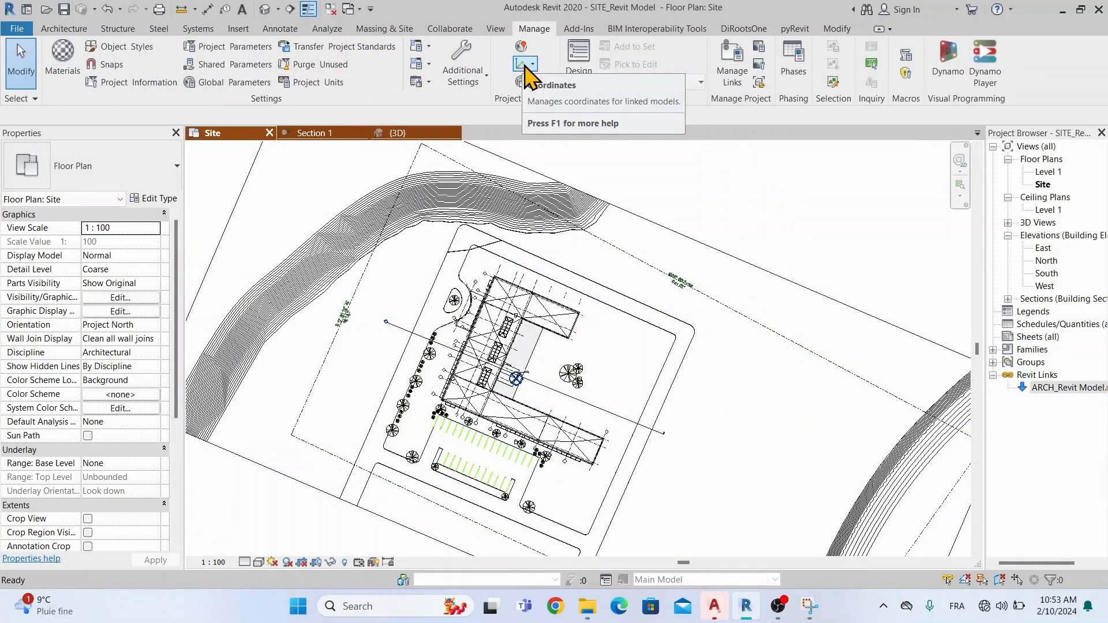
left_click(524, 63)
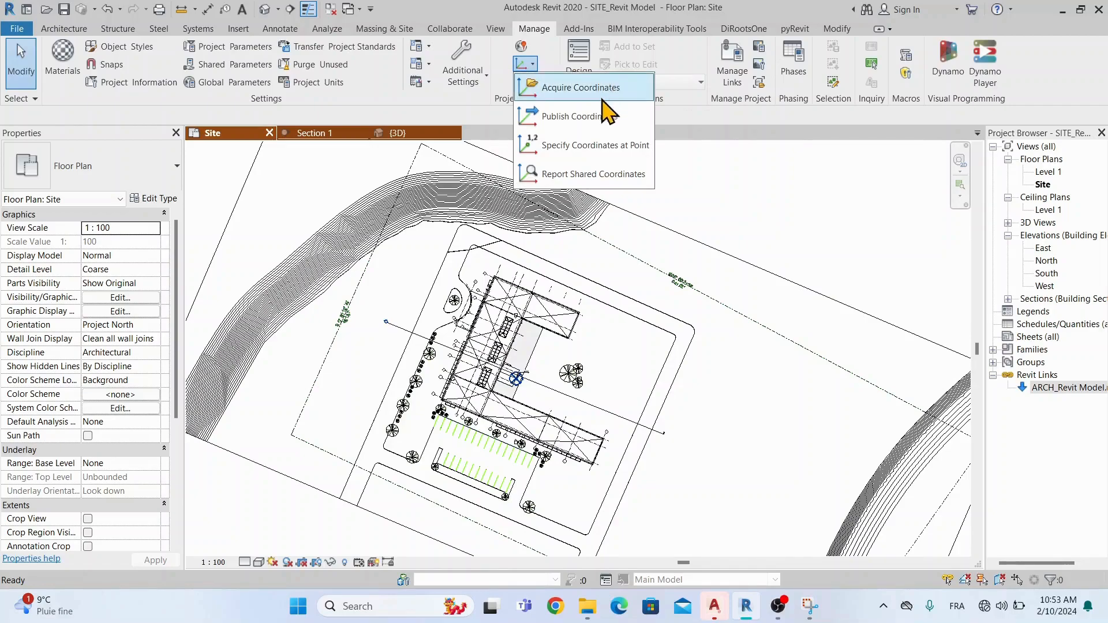
left_click(573, 115)
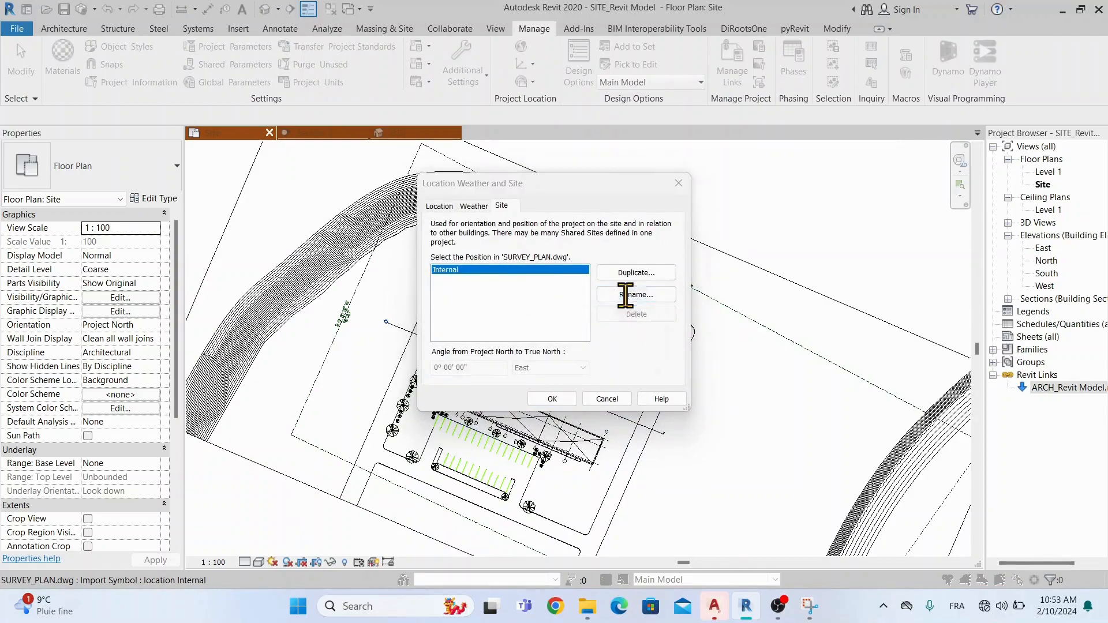
type("sHAE")
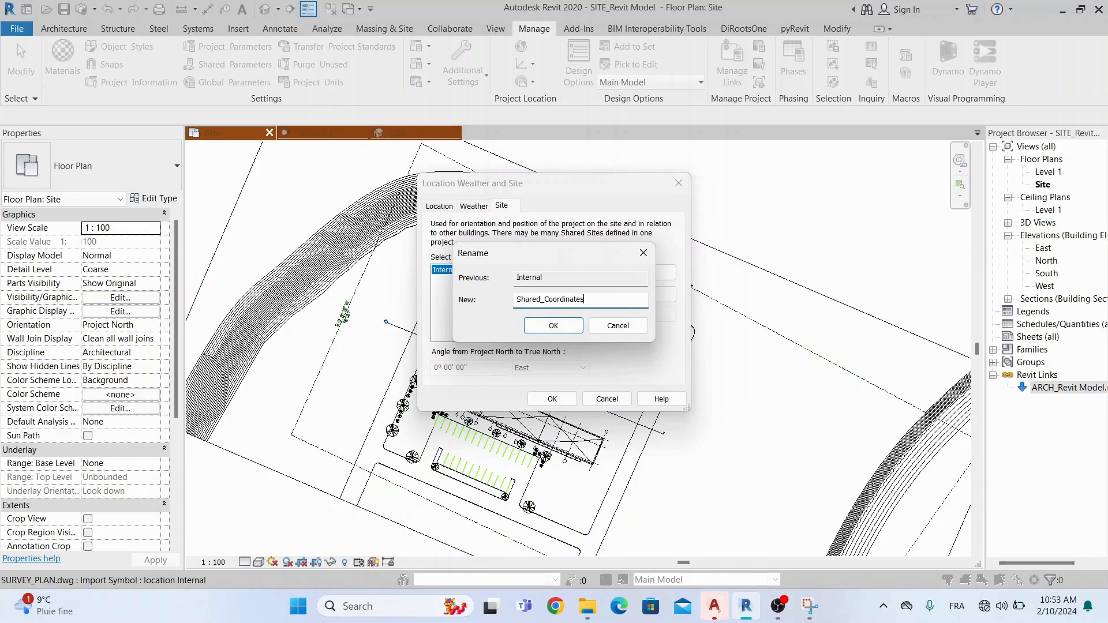
left_click(553, 326)
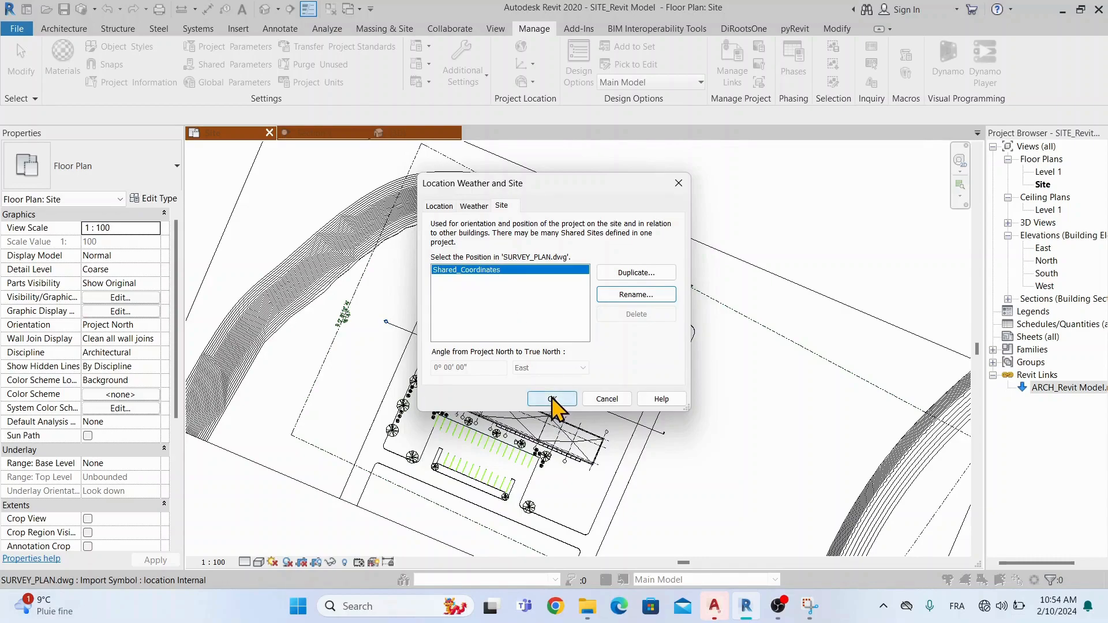
left_click(552, 398)
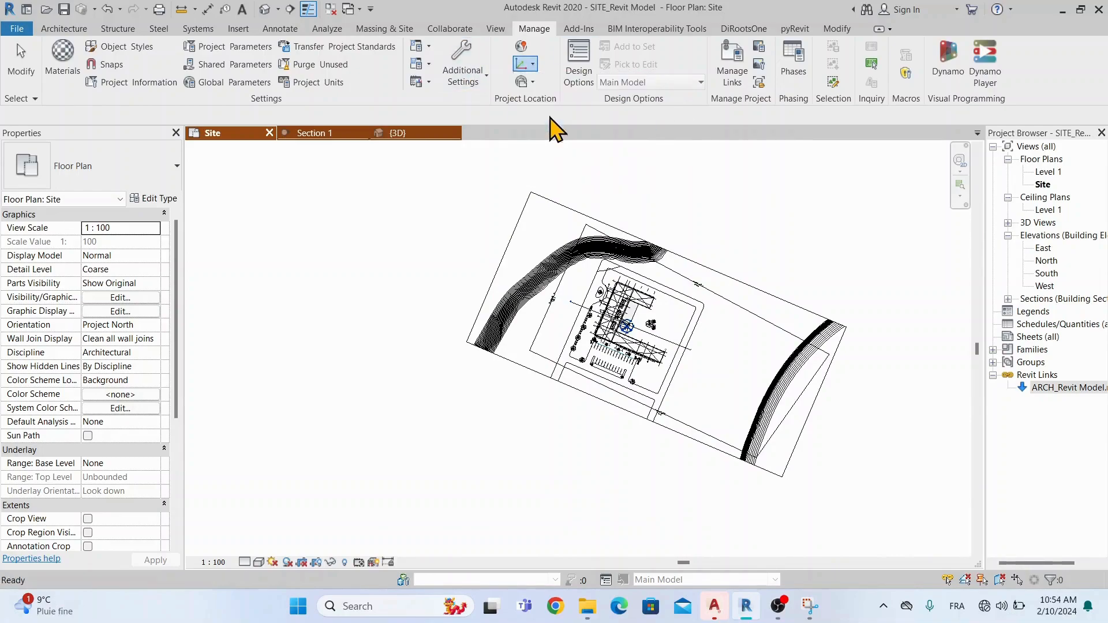
mouse_move(631, 266)
type("S")
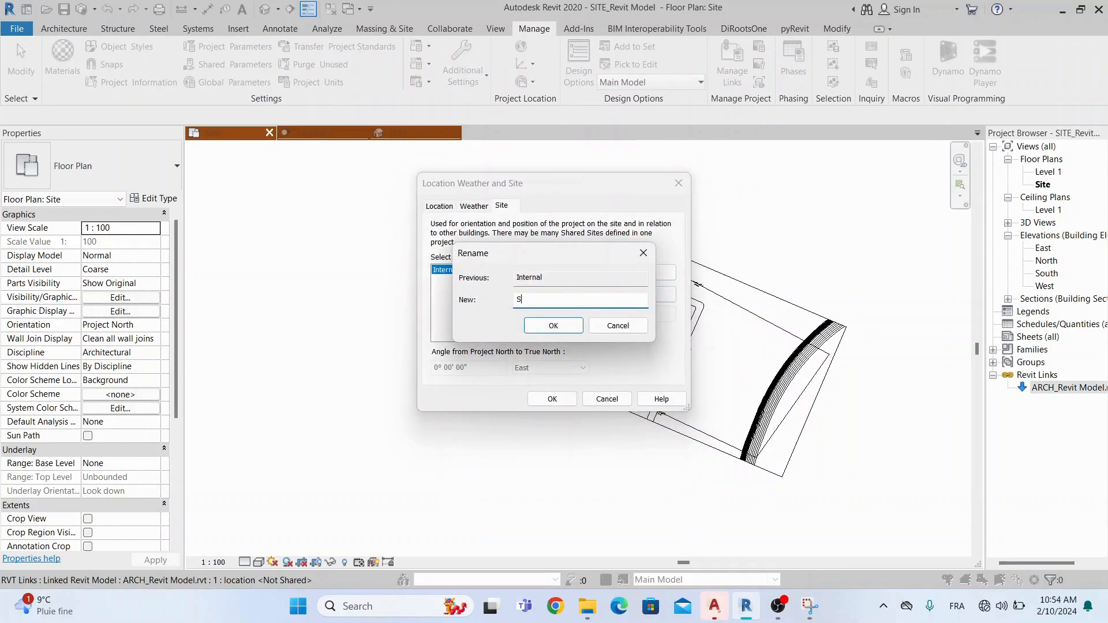
Rename the ARCH link's Internal site to Shared_Coordinates and confirm its shared site
type("hared")
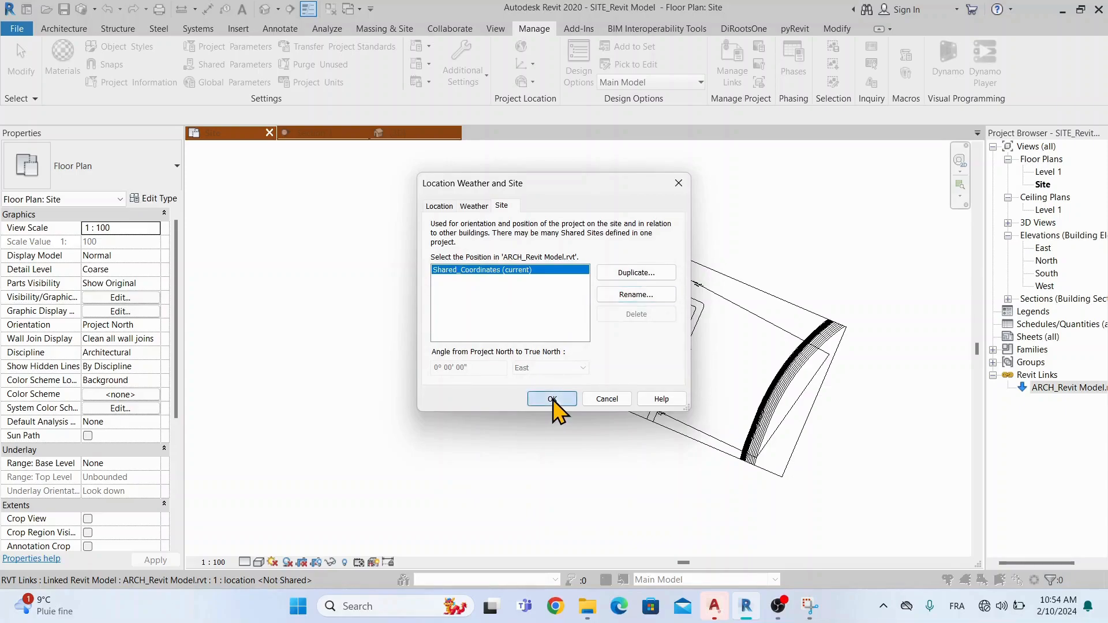
left_click(552, 398)
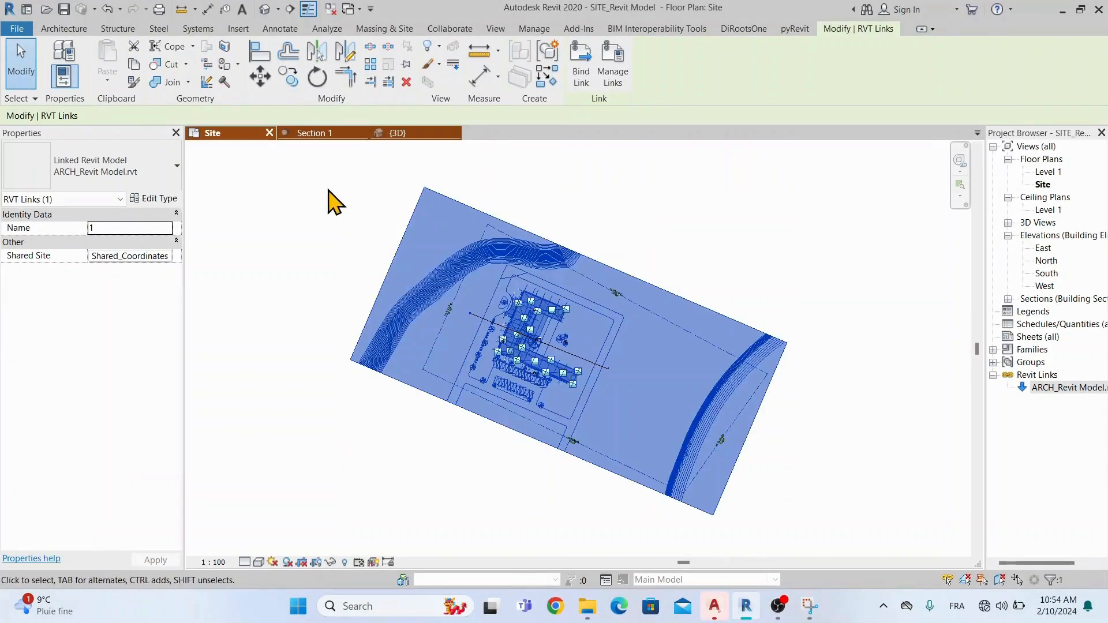
mouse_move(385, 254)
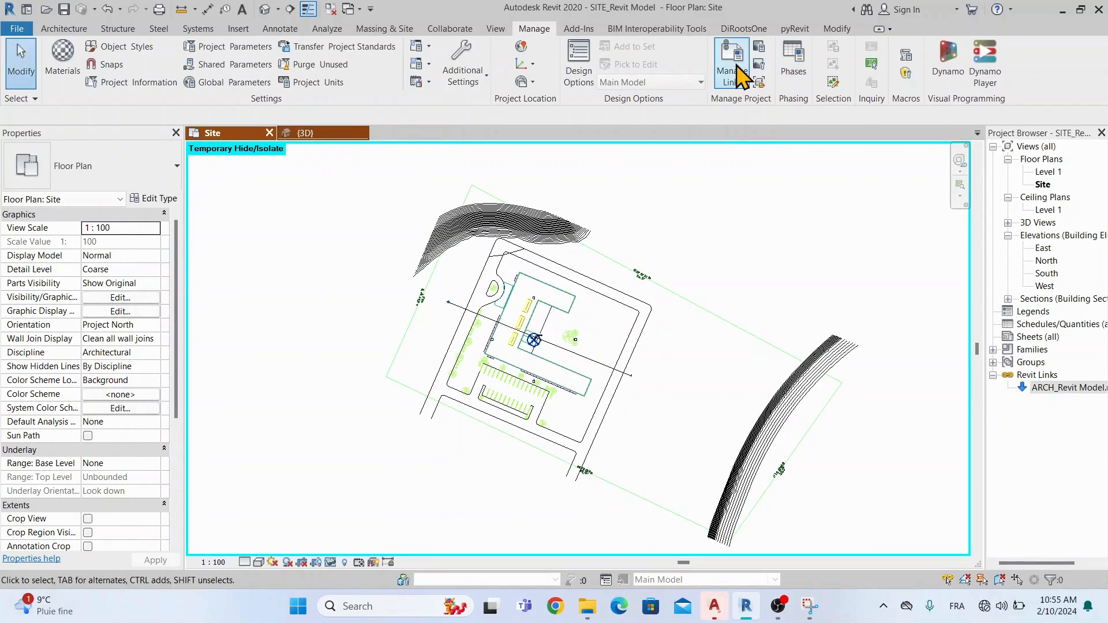
Add MEP_Revit Model .rvt in Manage Links beside the ARCH link
left_click(731, 62)
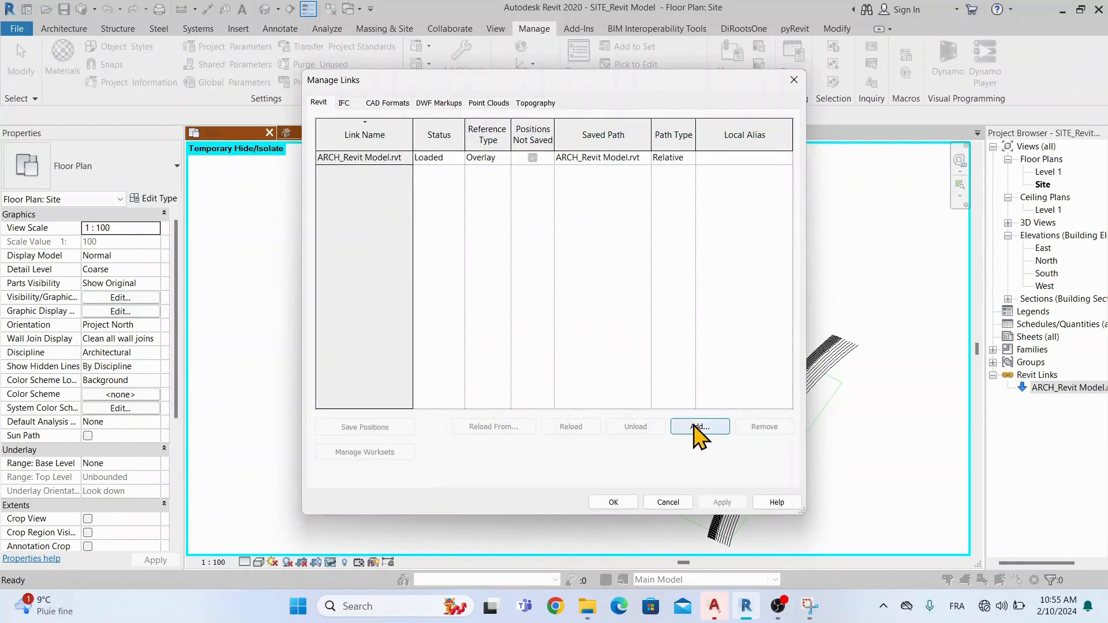
left_click(699, 426)
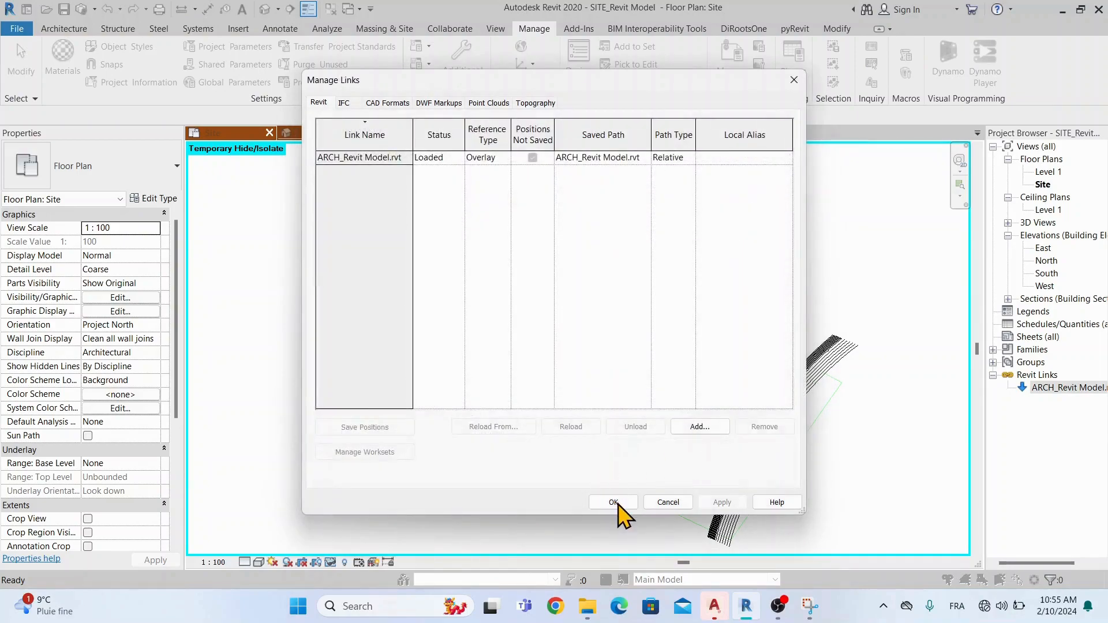
left_click(612, 502)
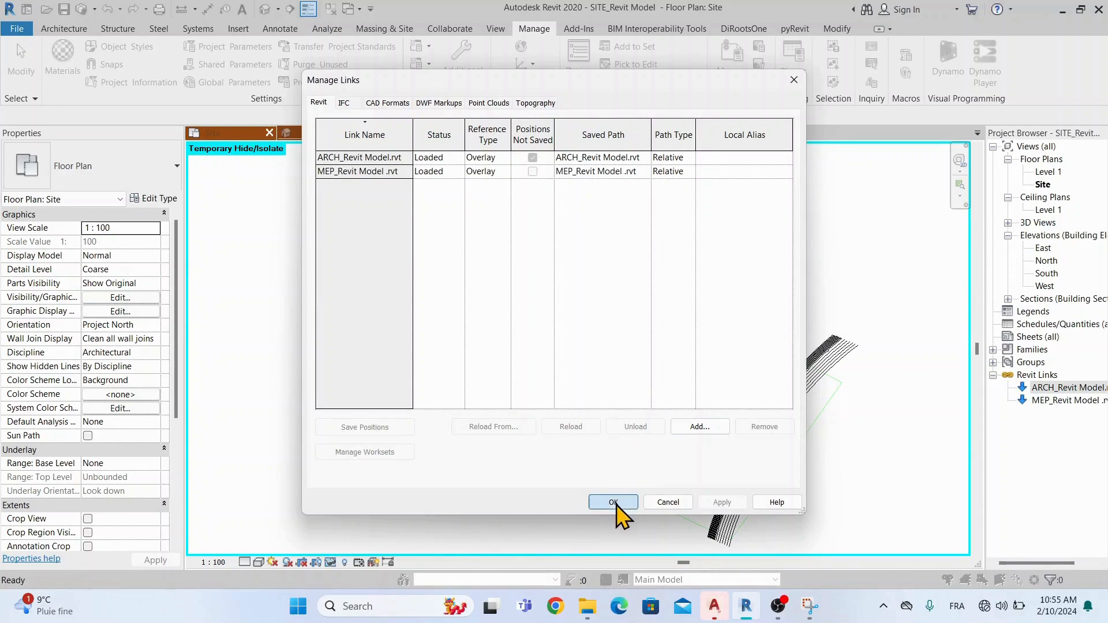
left_click(612, 502)
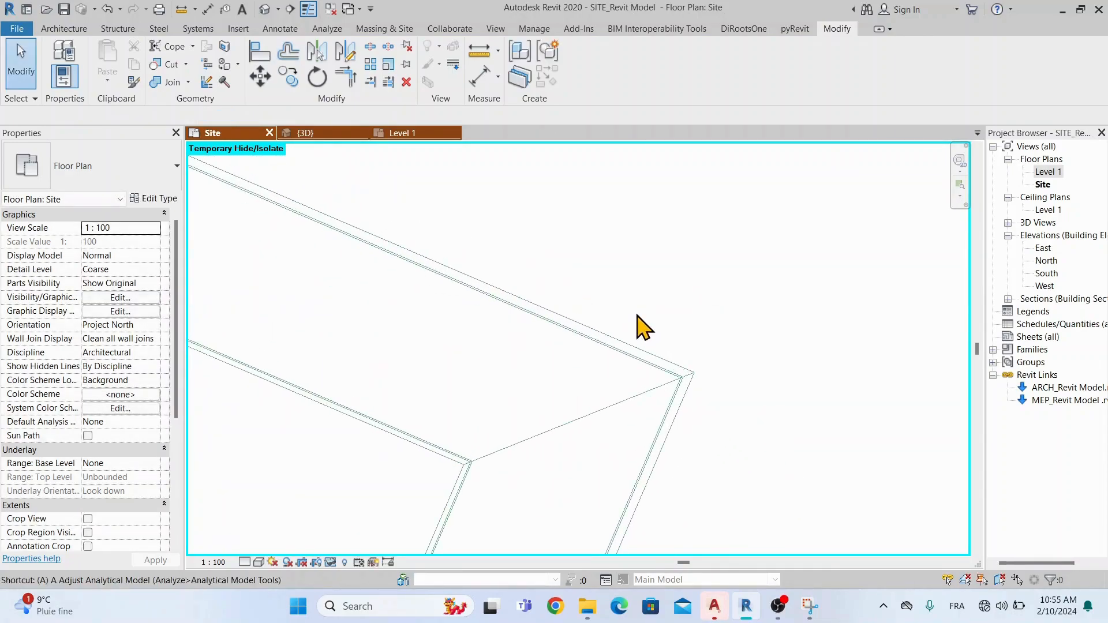
Inspect the MEP fixtures over the ARCH building on the Site plan and select the MEP link
left_click(260, 50)
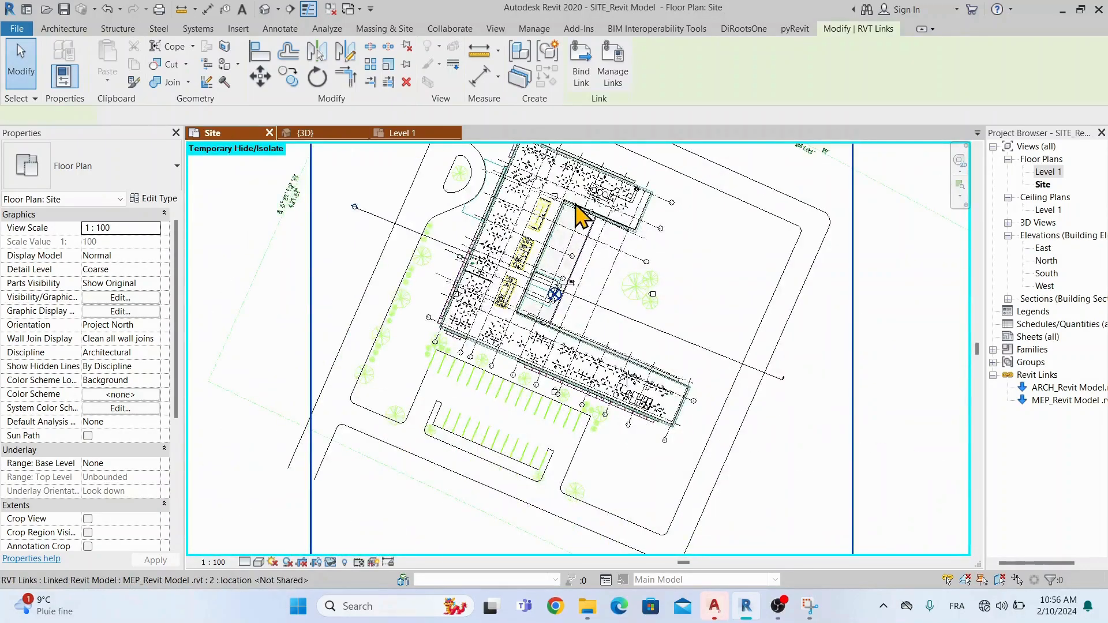
left_click(579, 212)
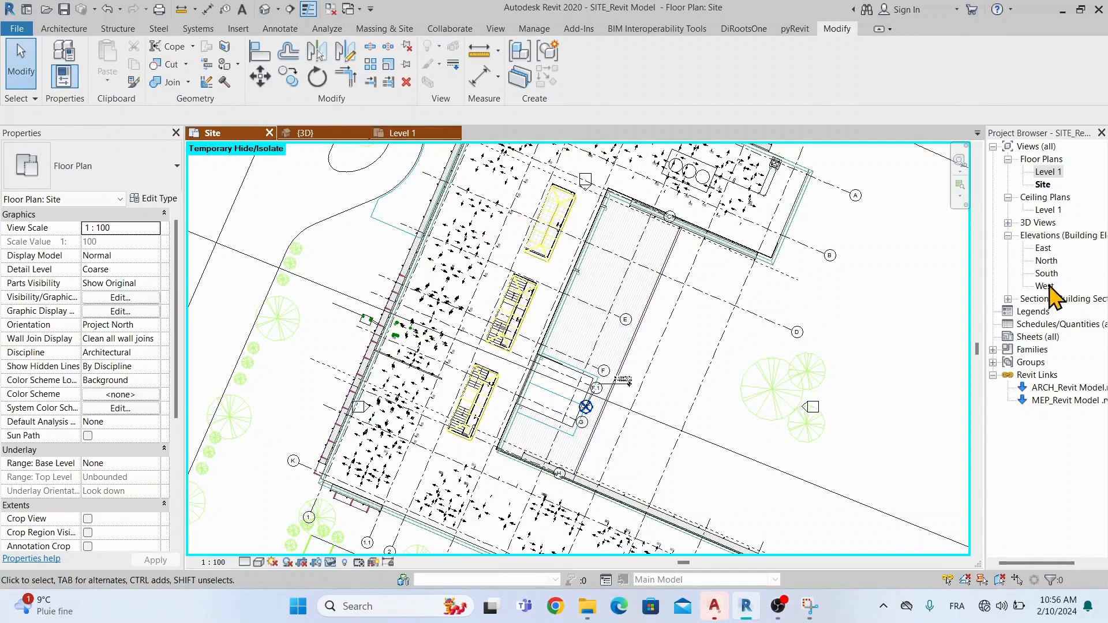
mouse_move(1042, 212)
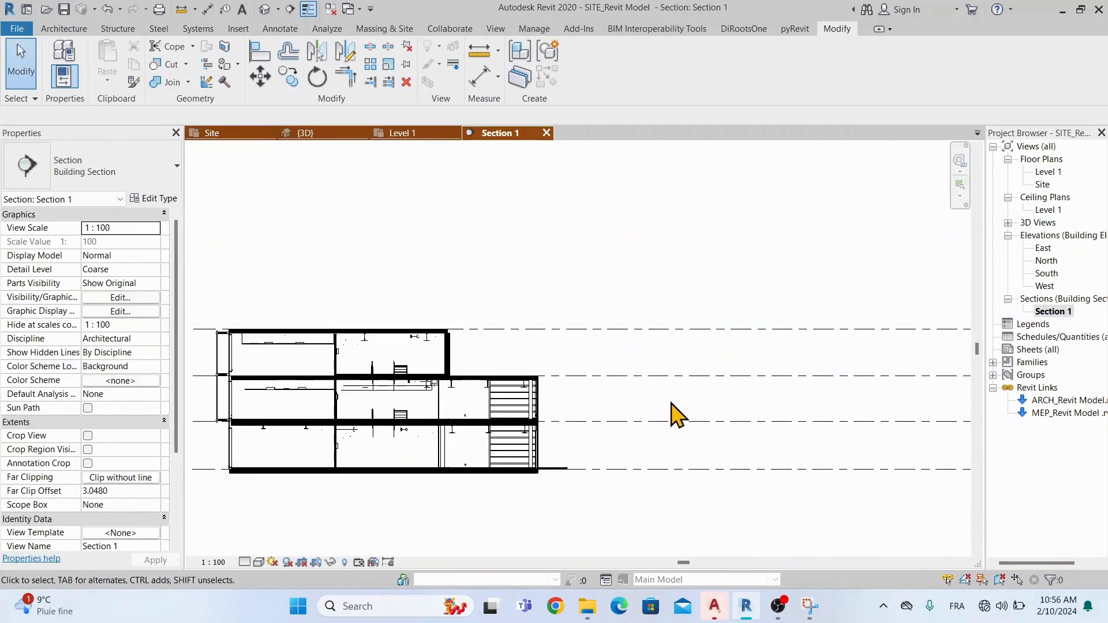
View the two linked buildings at different heights in Section 1, then in the {3D} view
left_click(389, 403)
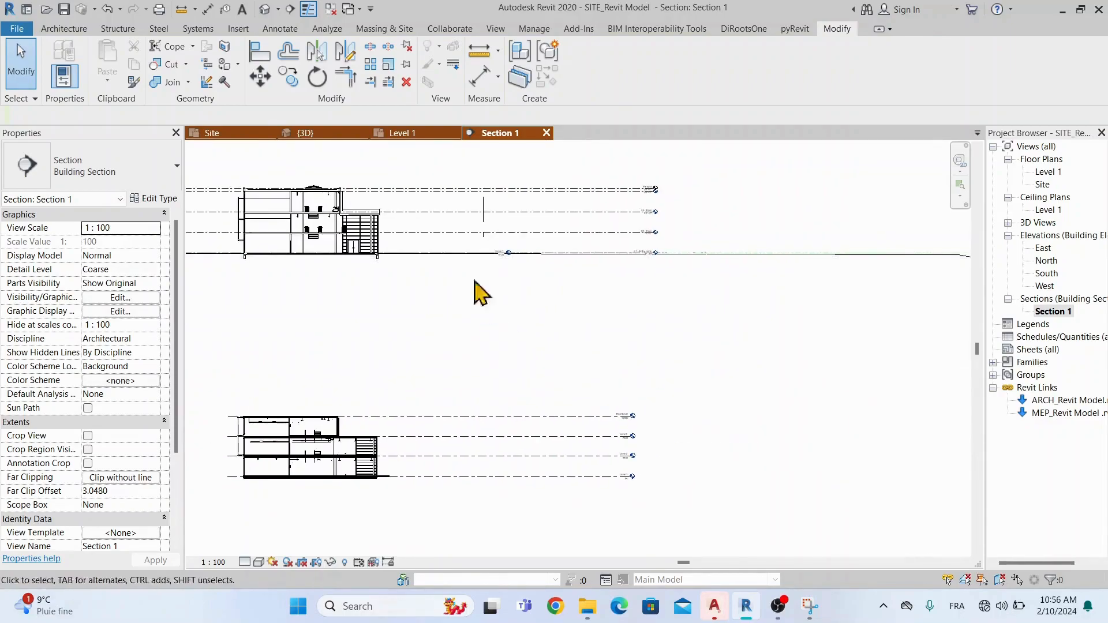
left_click(259, 51)
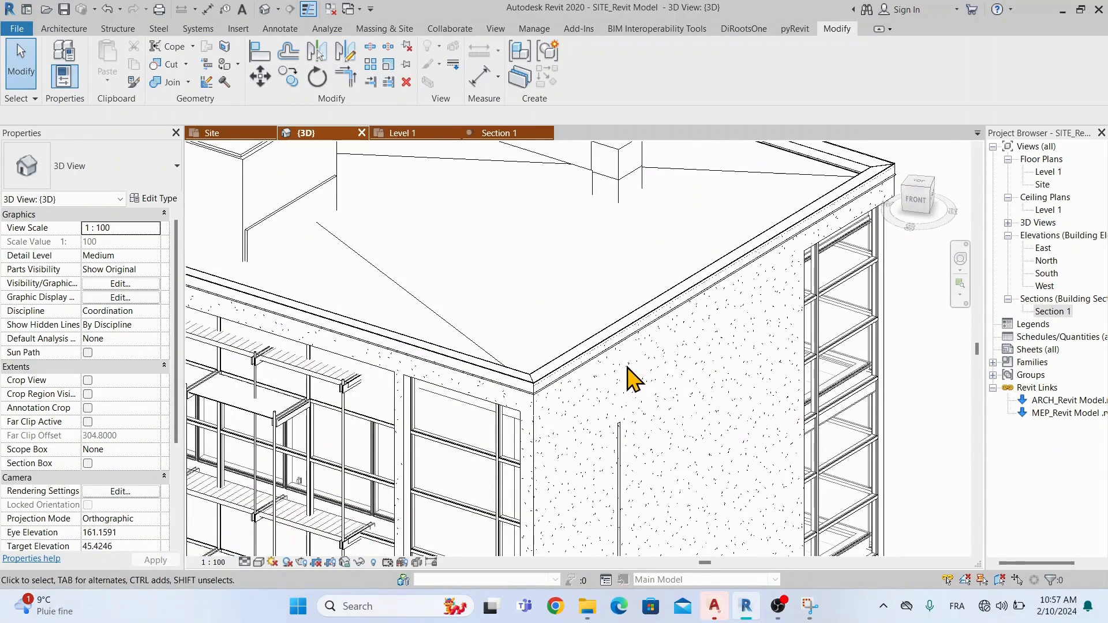
mouse_move(561, 320)
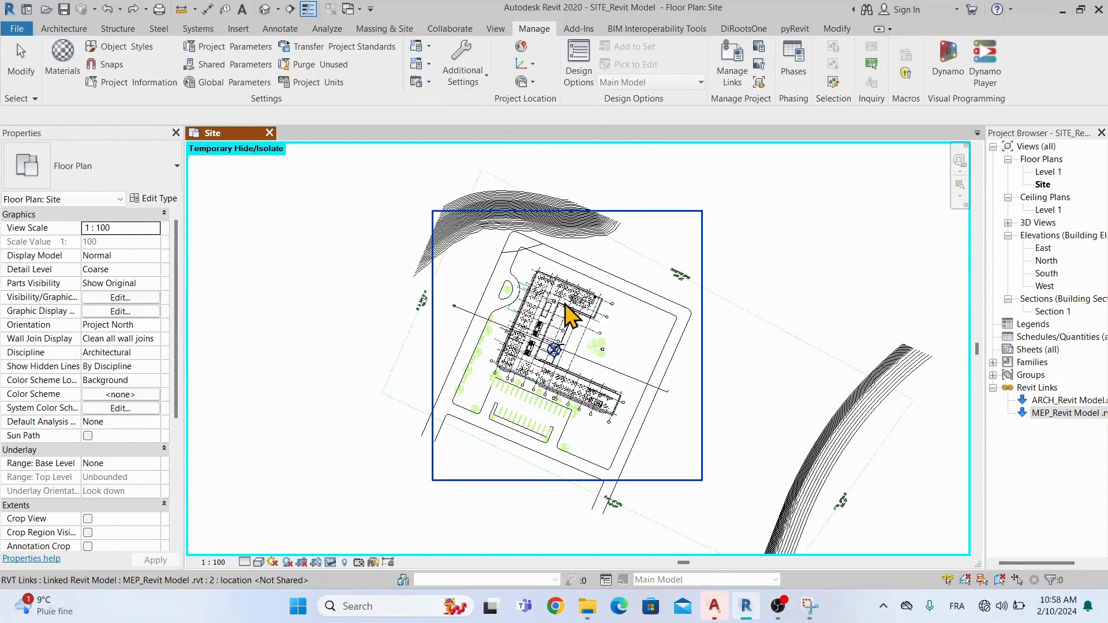
mouse_move(568, 319)
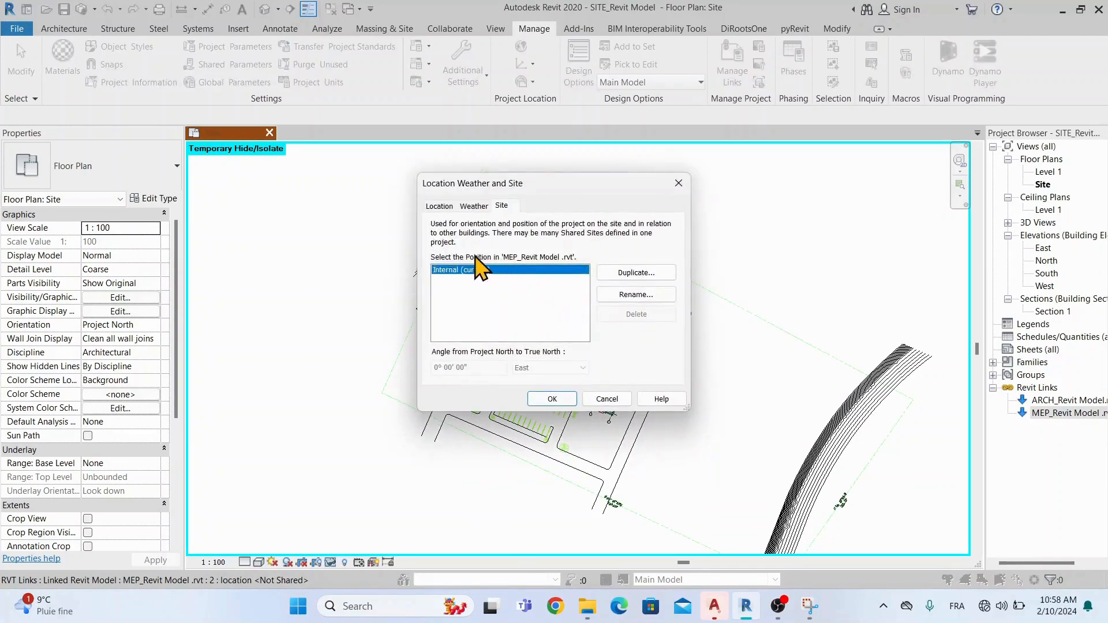
Rename the MEP link's Internal site to Shared_Coordinates, apply it, and verify on the link
left_click(635, 295)
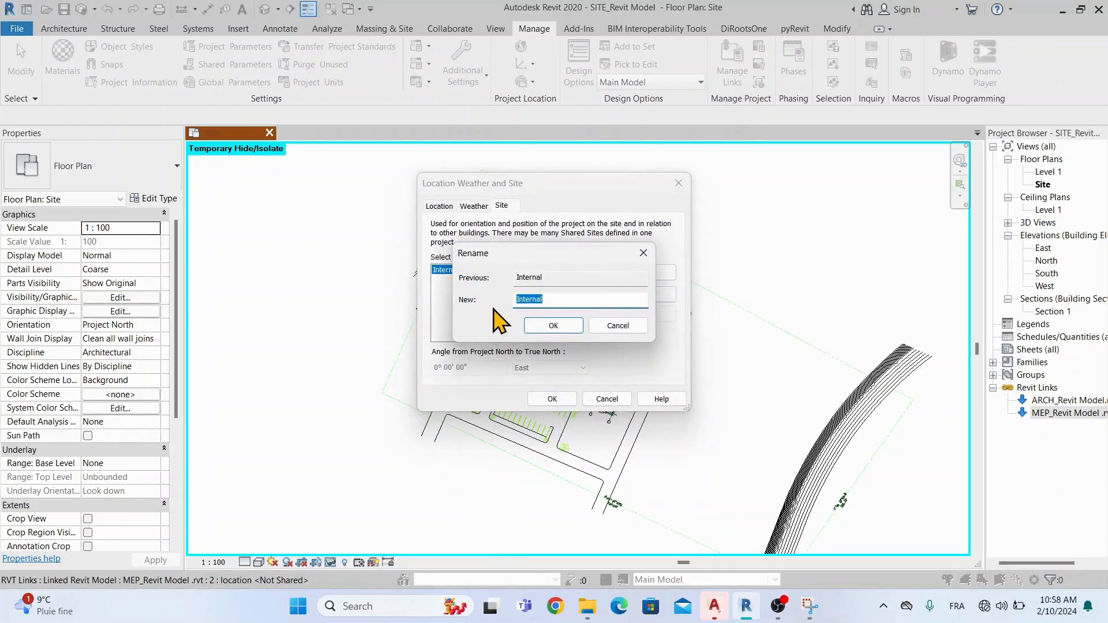
type("Shared_Coordi")
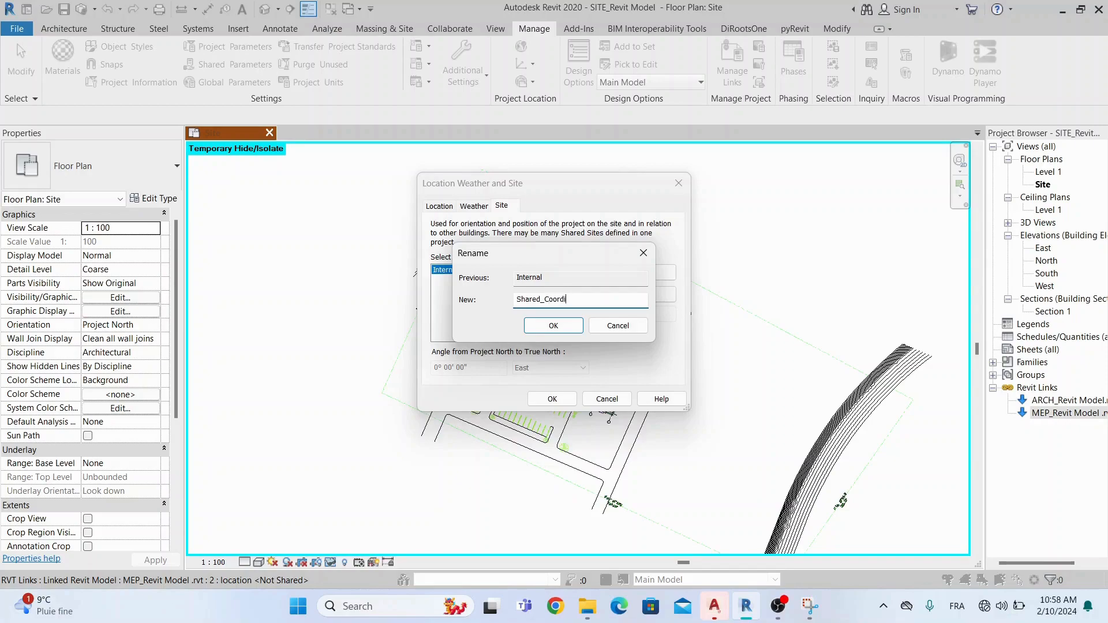
left_click(552, 325)
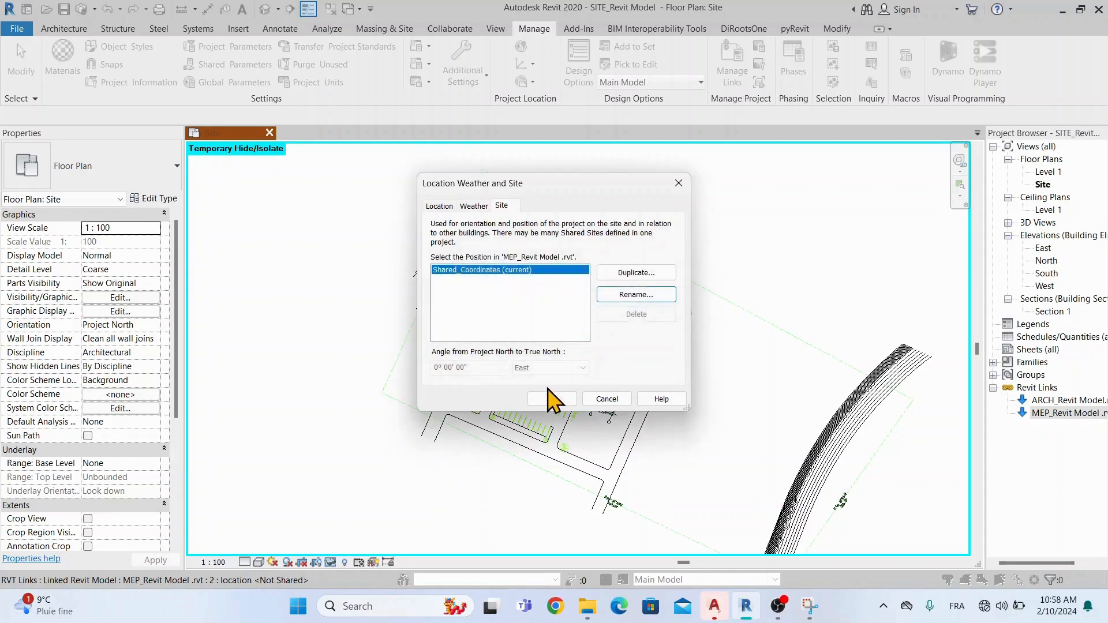
left_click(554, 398)
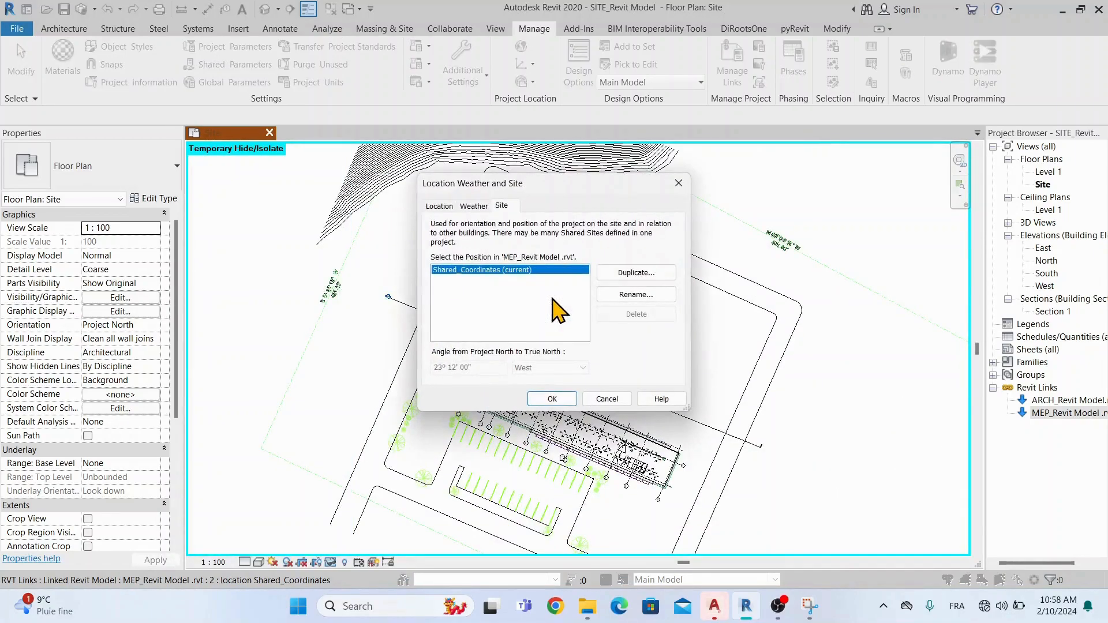
left_click(552, 398)
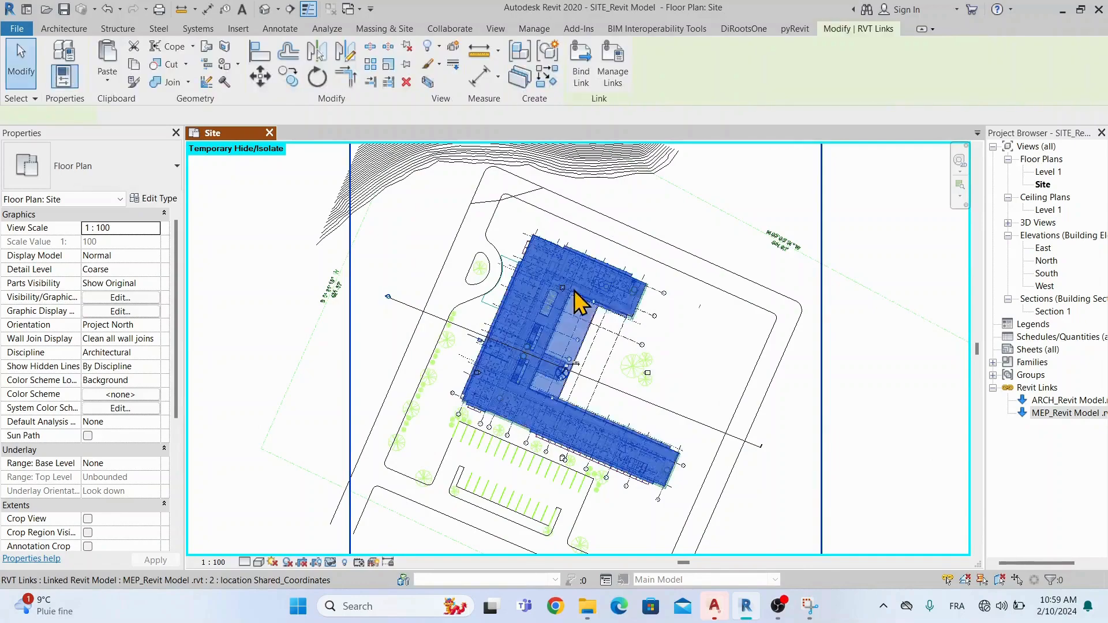
left_click(579, 300)
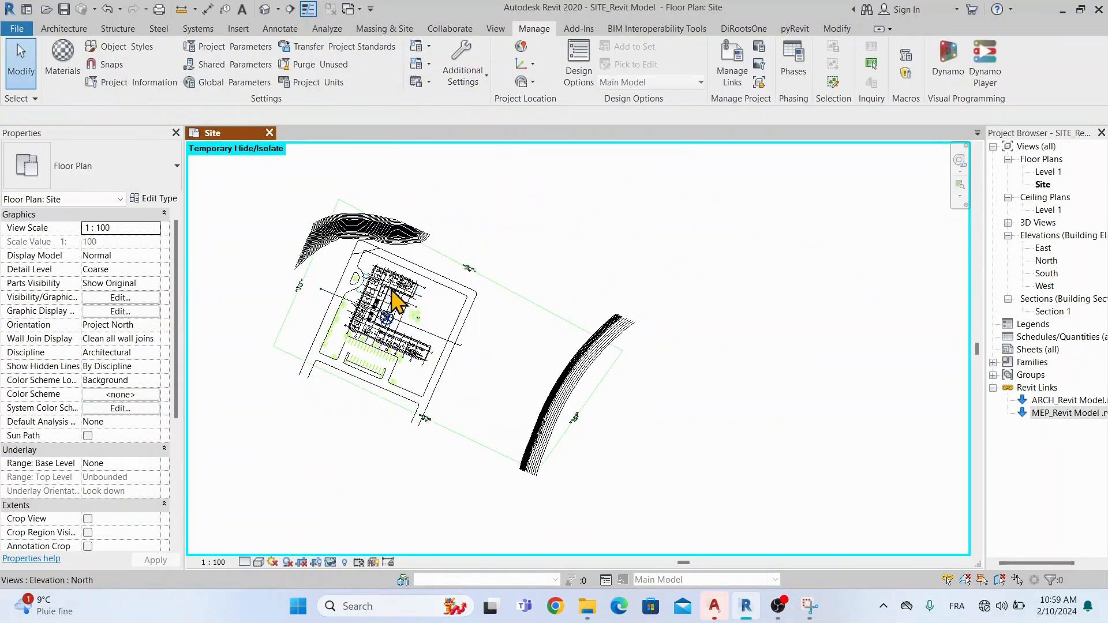
left_click(392, 303)
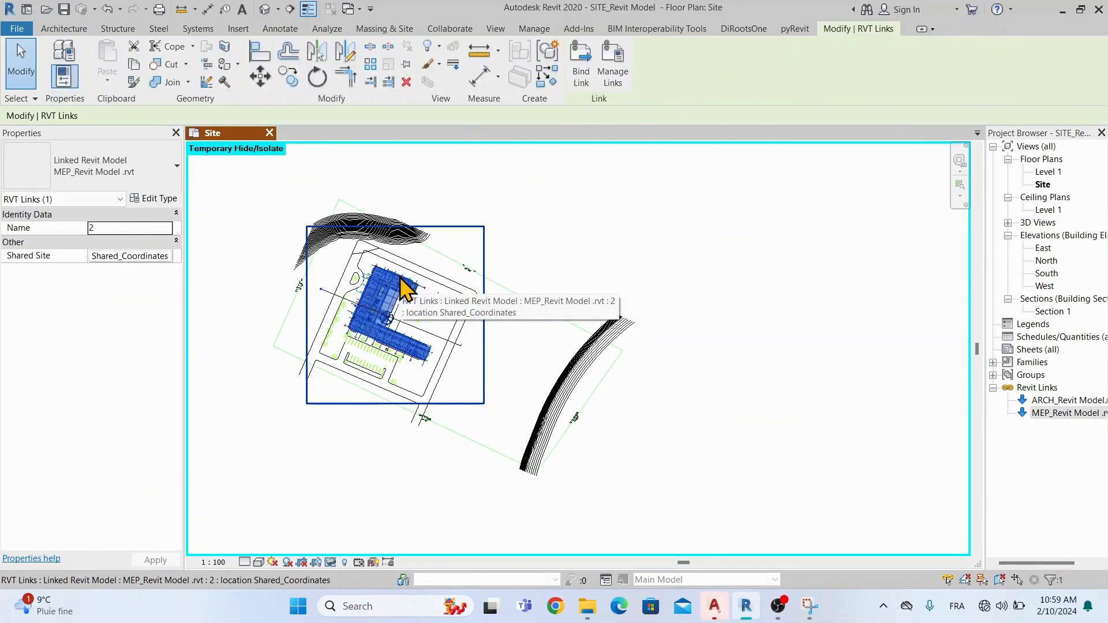
left_click(533, 27)
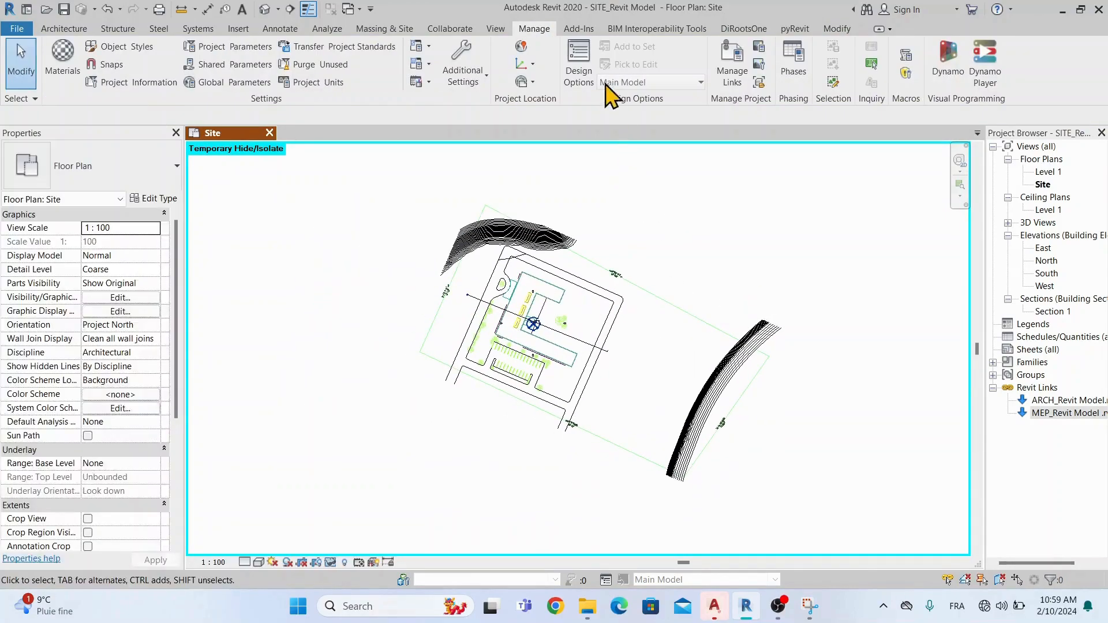
Add STR_Revit Model.rvt as a new link through Manage Links
left_click(732, 63)
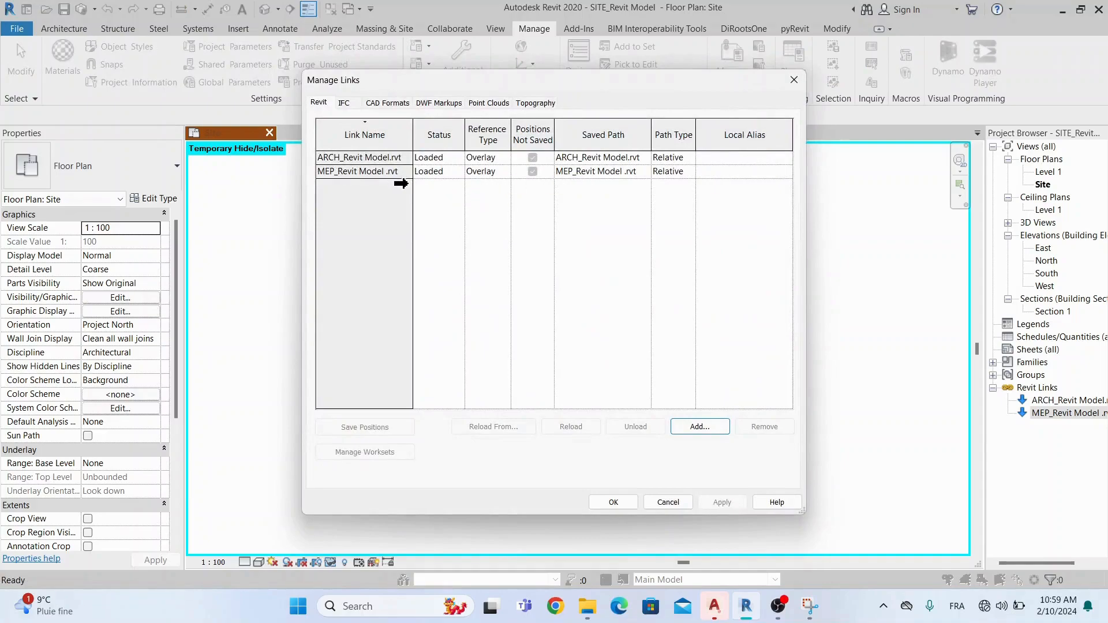
left_click(699, 426)
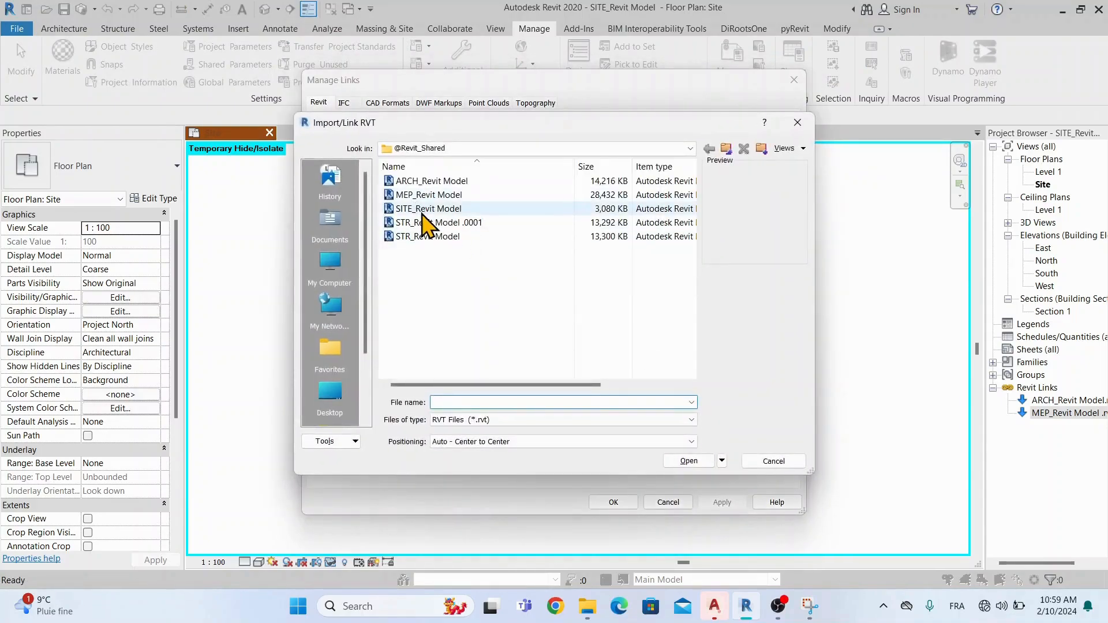
left_click(427, 235)
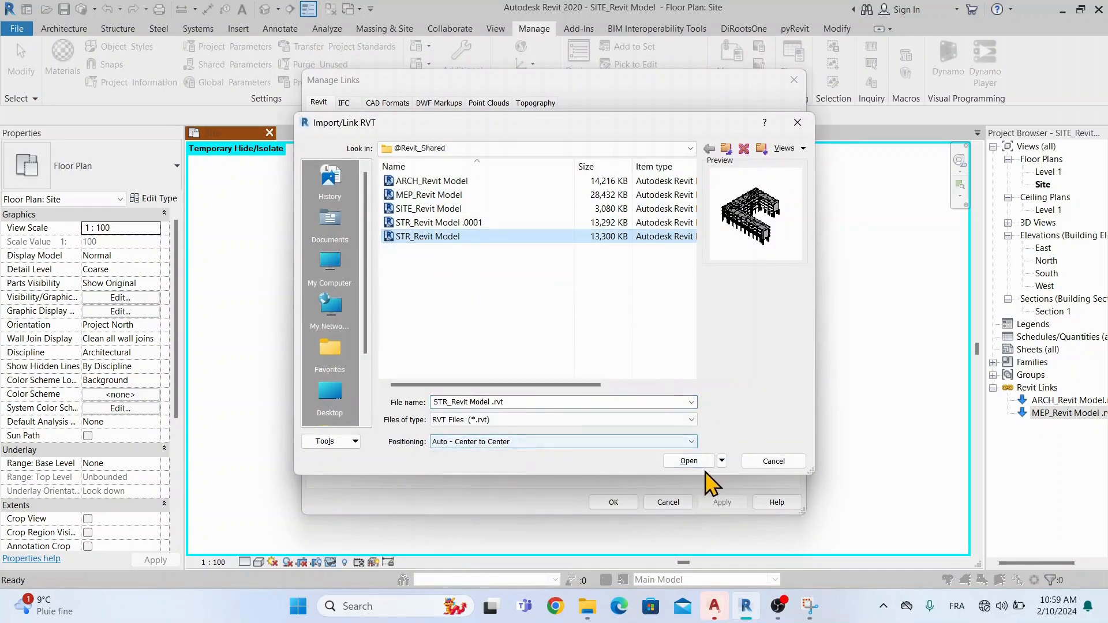
left_click(688, 461)
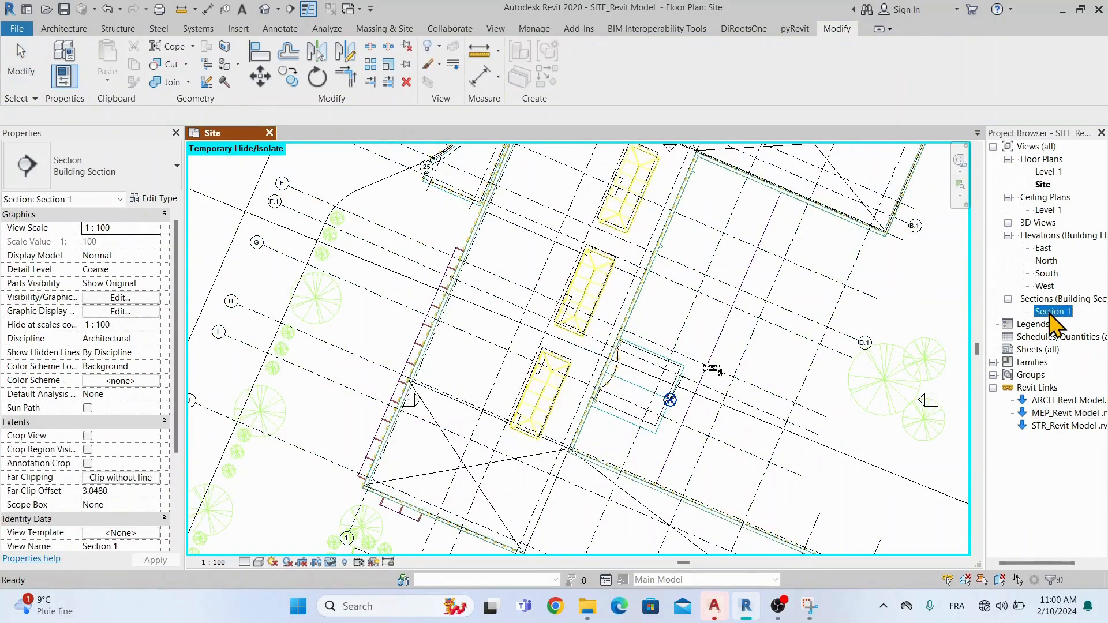
Check the structural model's position in Section 1 and the {3D} view
double_click(1052, 311)
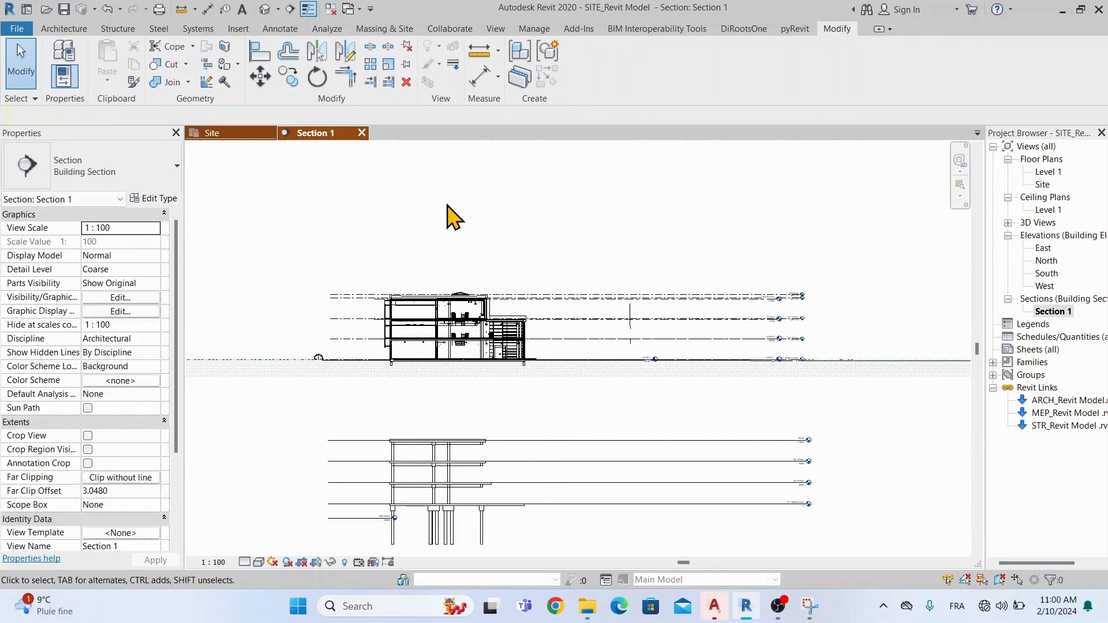
left_click(259, 50)
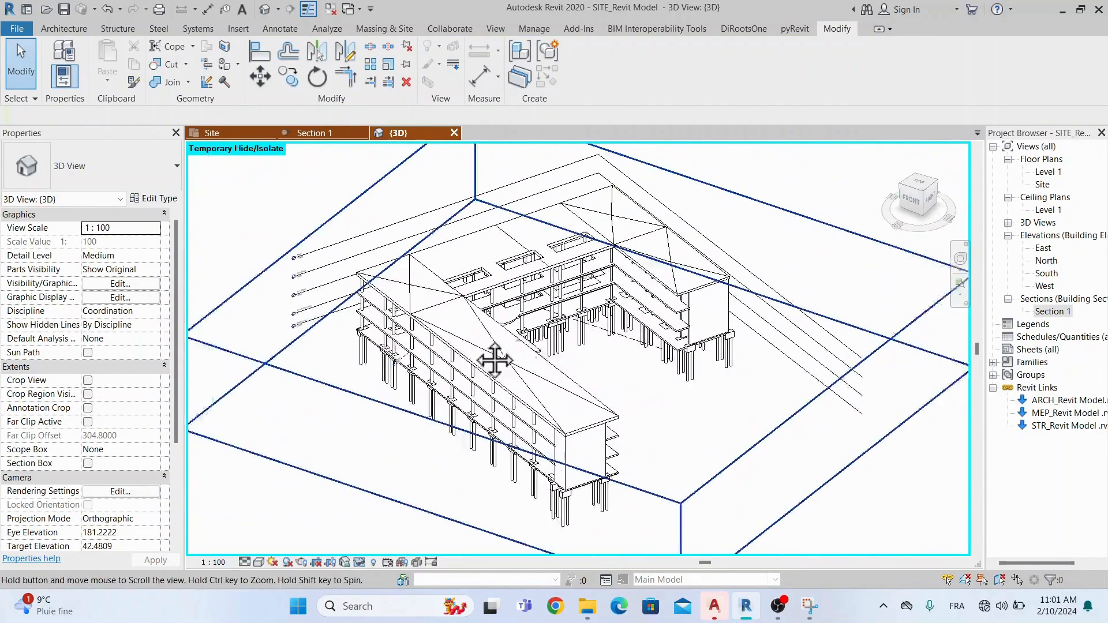
left_click(522, 53)
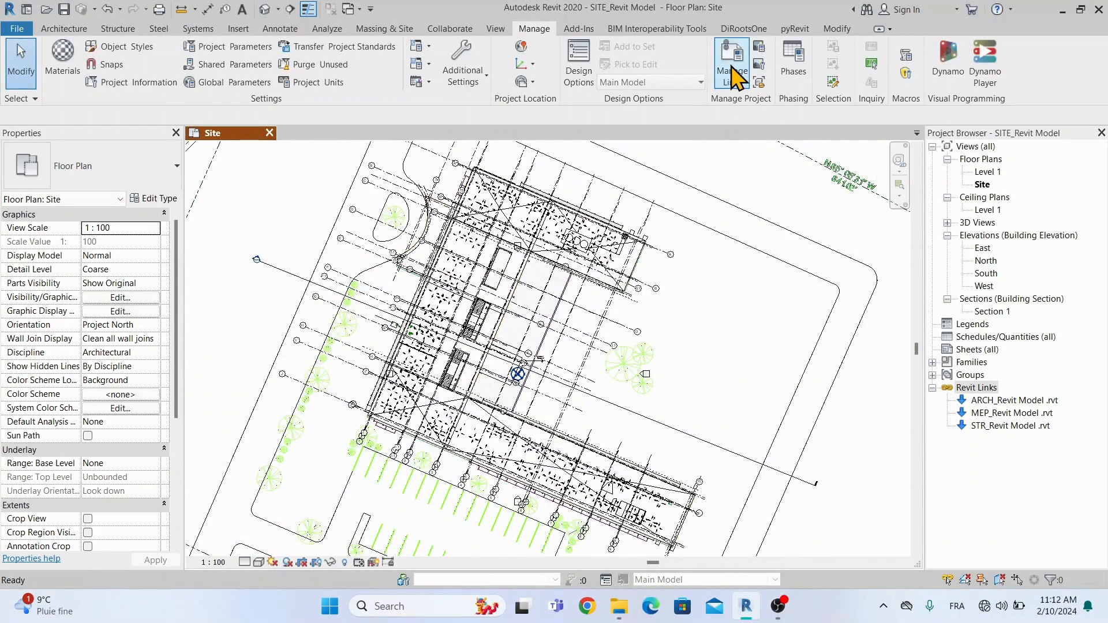
left_click(731, 63)
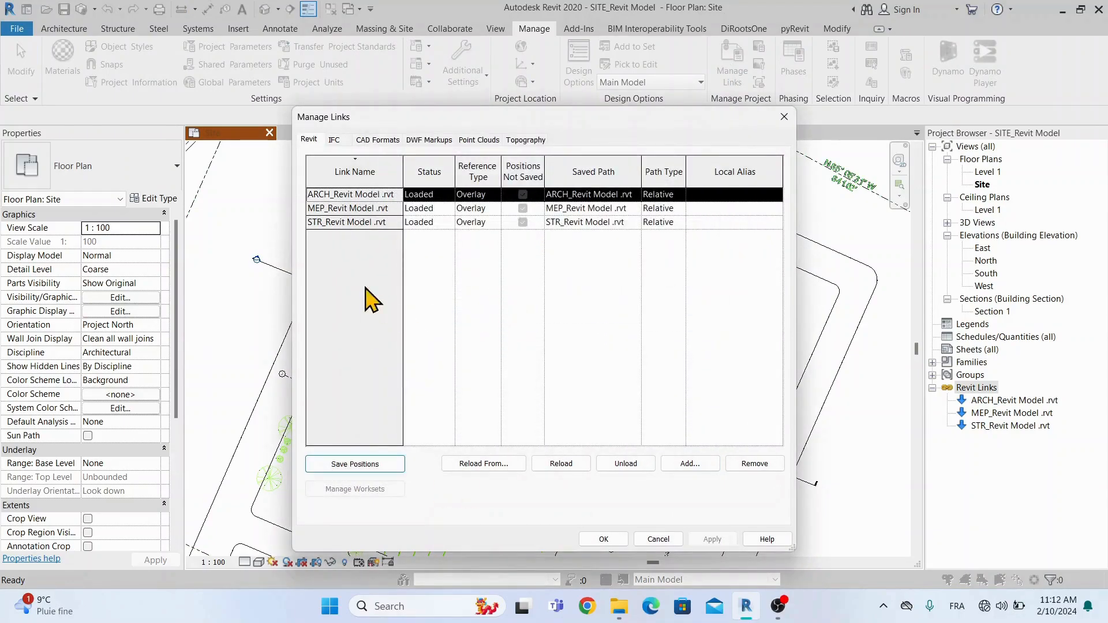
left_click(353, 207)
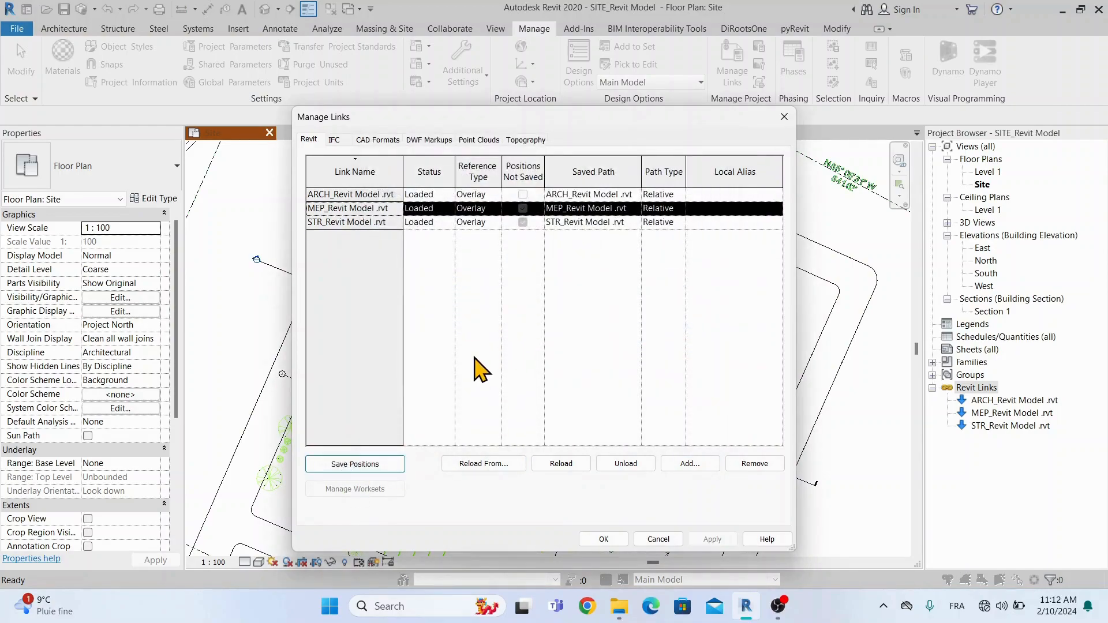
left_click(353, 222)
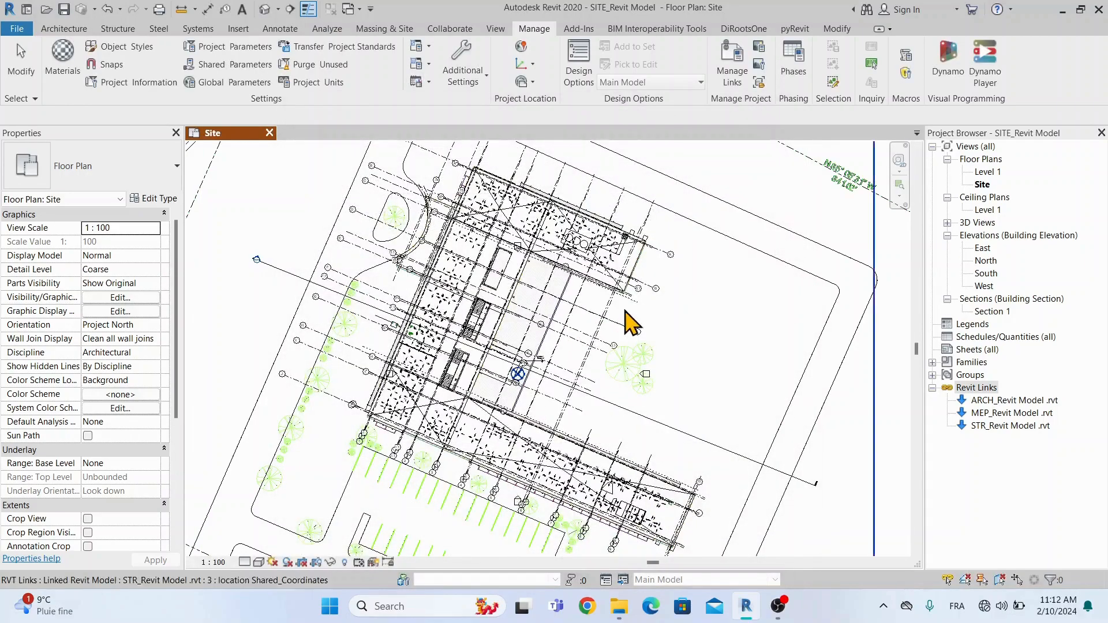
mouse_move(65, 9)
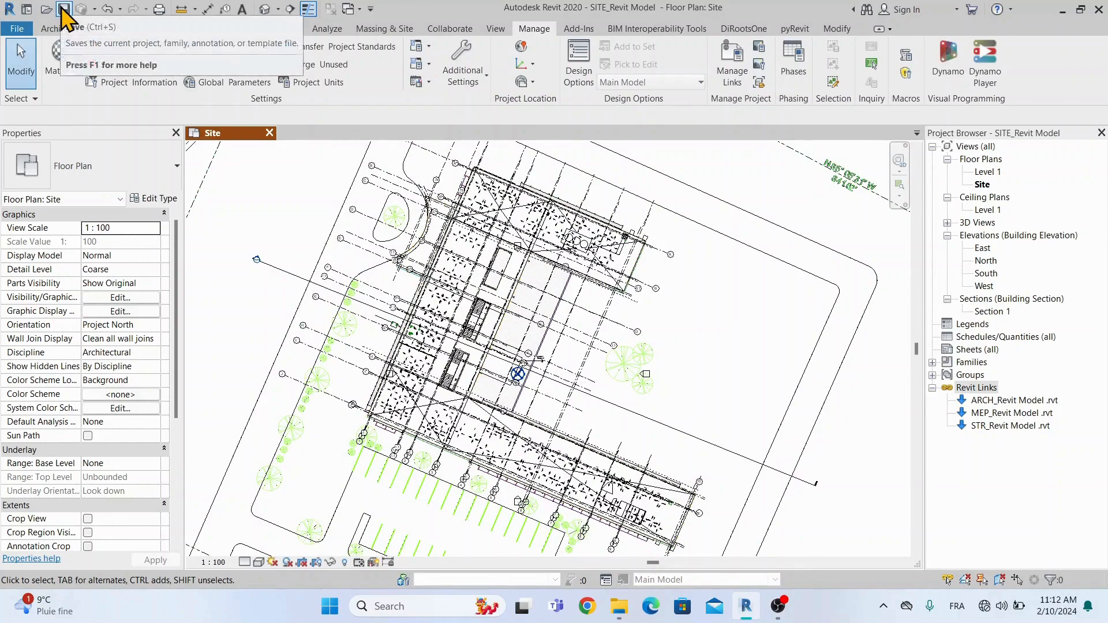
Save the site model discarding the survey position change, then close to the Home page
left_click(65, 8)
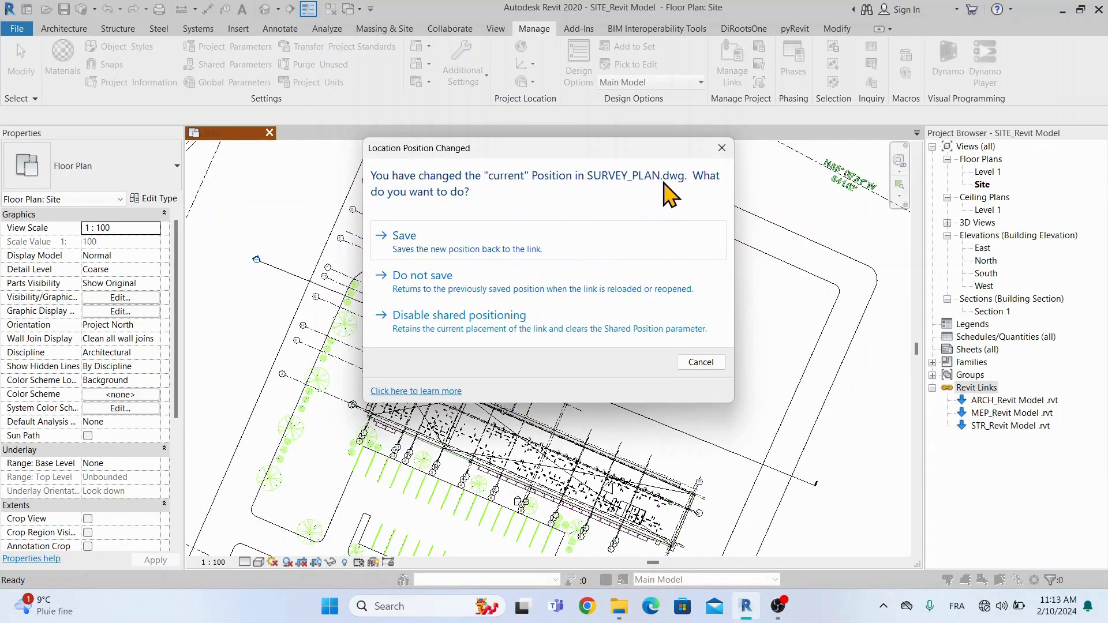
mouse_move(466, 303)
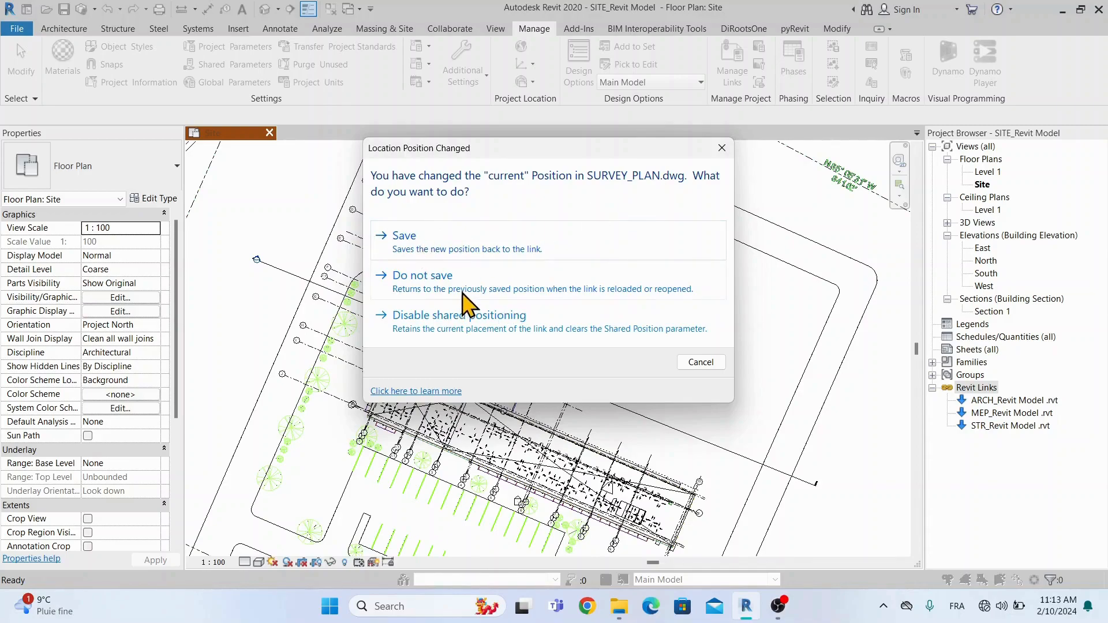
left_click(423, 275)
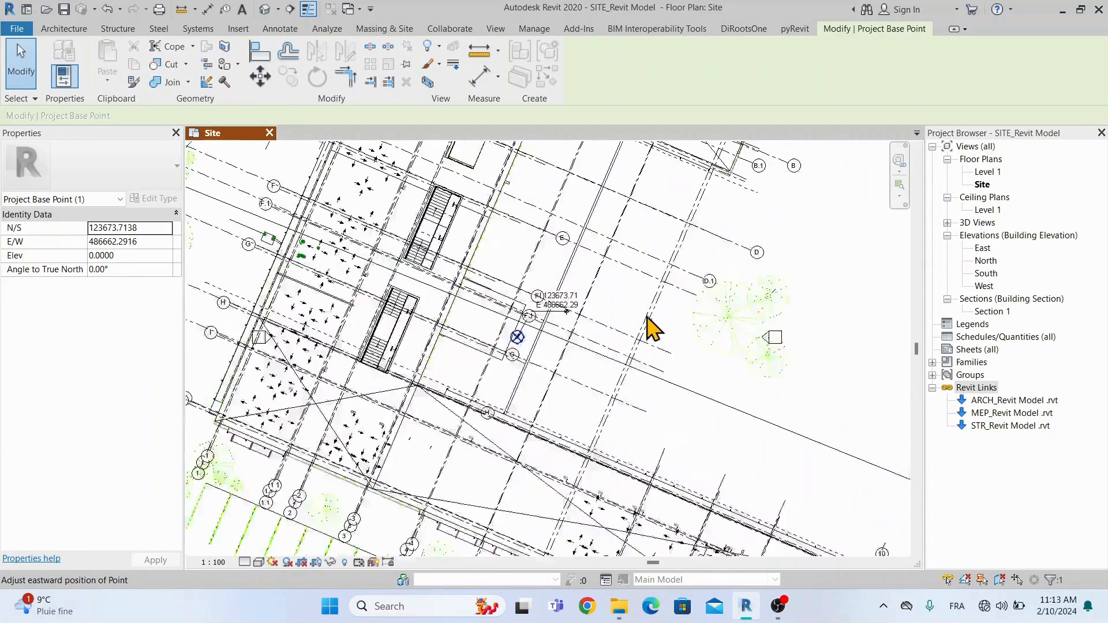
left_click(533, 28)
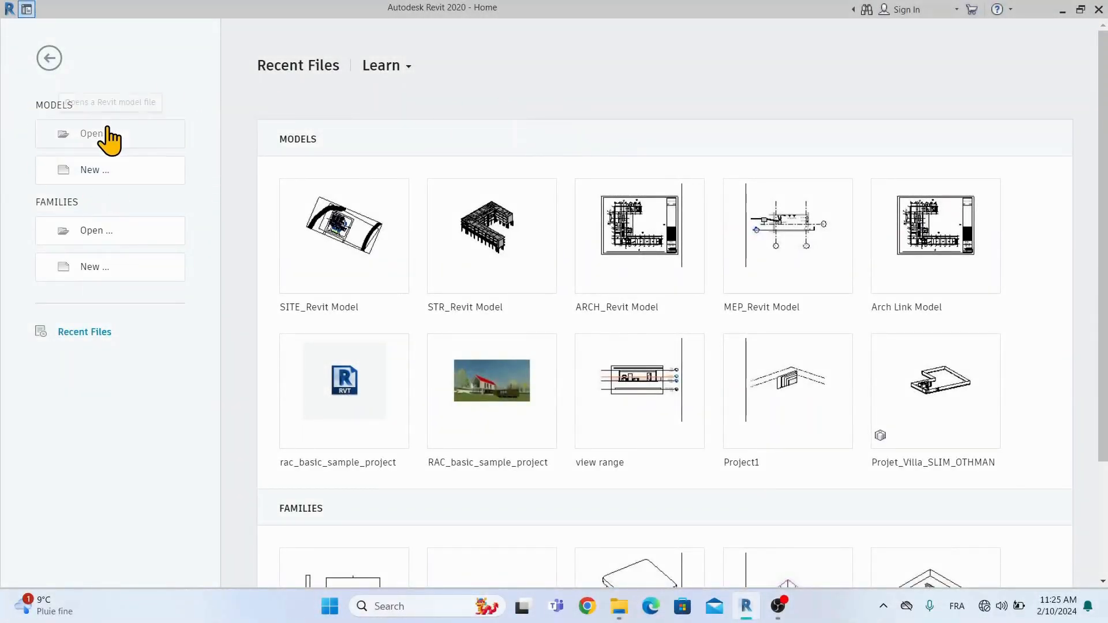
Open STR_Revit Model from the shared folder and show its Manage Links list
left_click(92, 134)
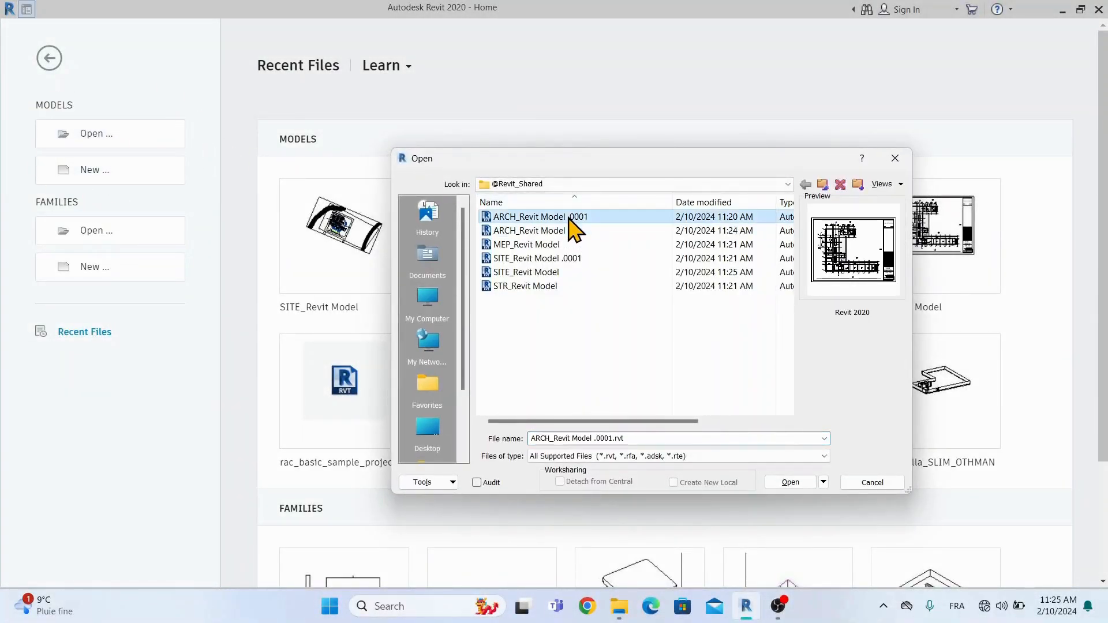
left_click(535, 244)
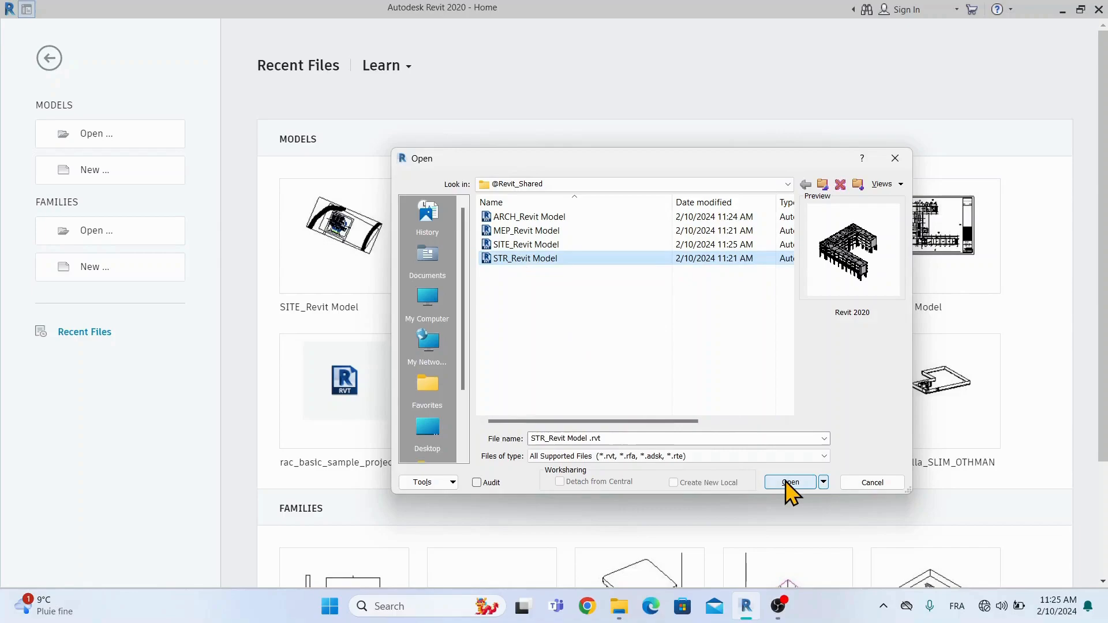
left_click(789, 482)
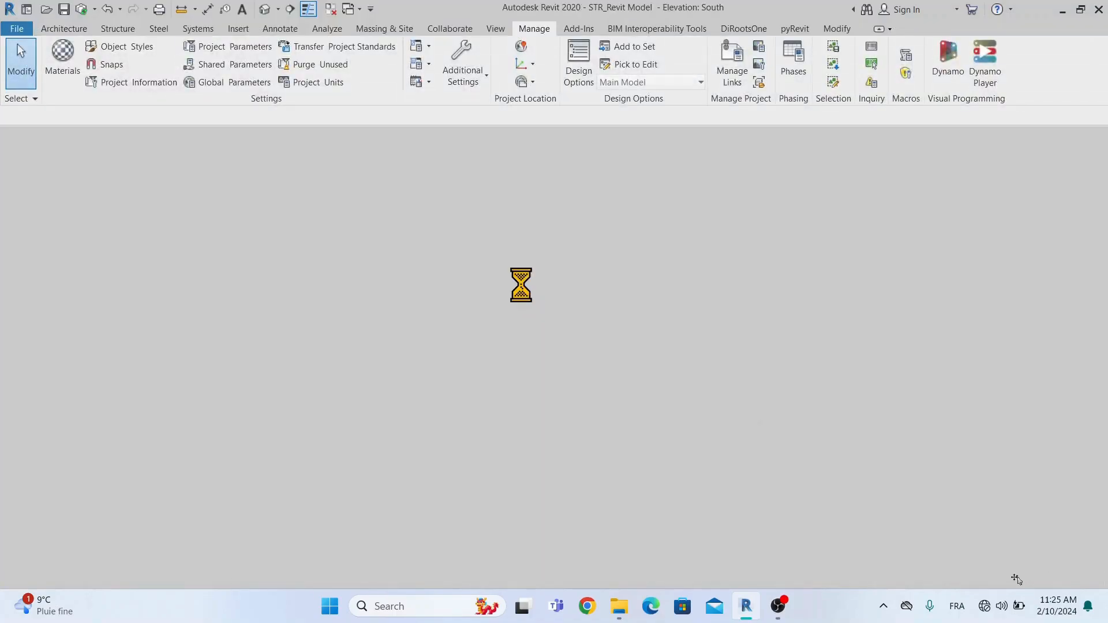
left_click(62, 27)
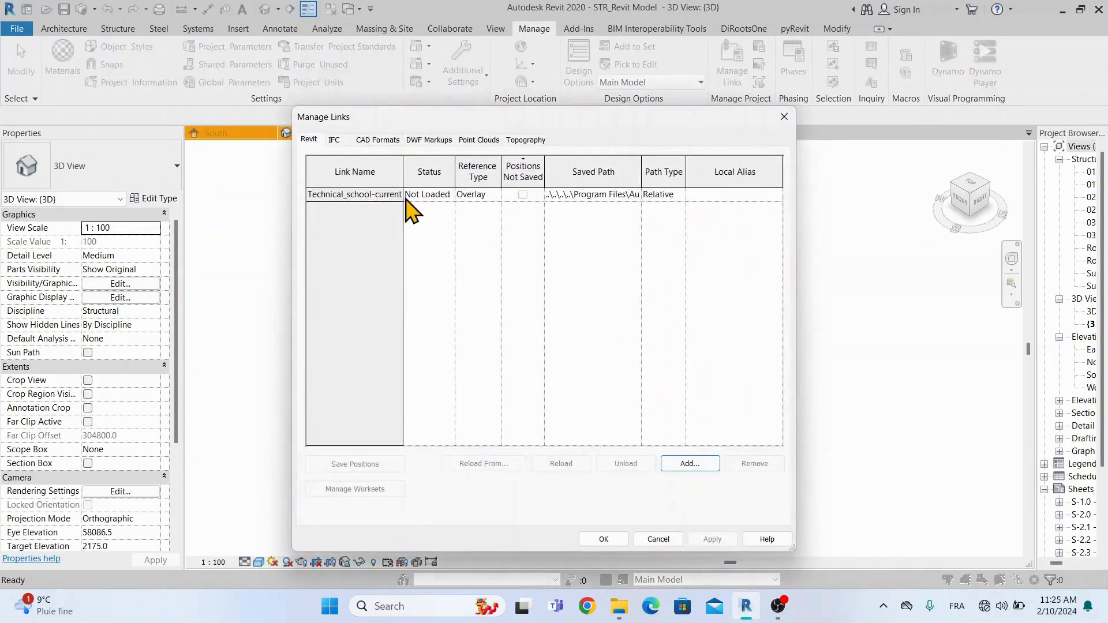
Remove the unloaded school link and link the ARCH and MEP models by shared coordinates
left_click(754, 463)
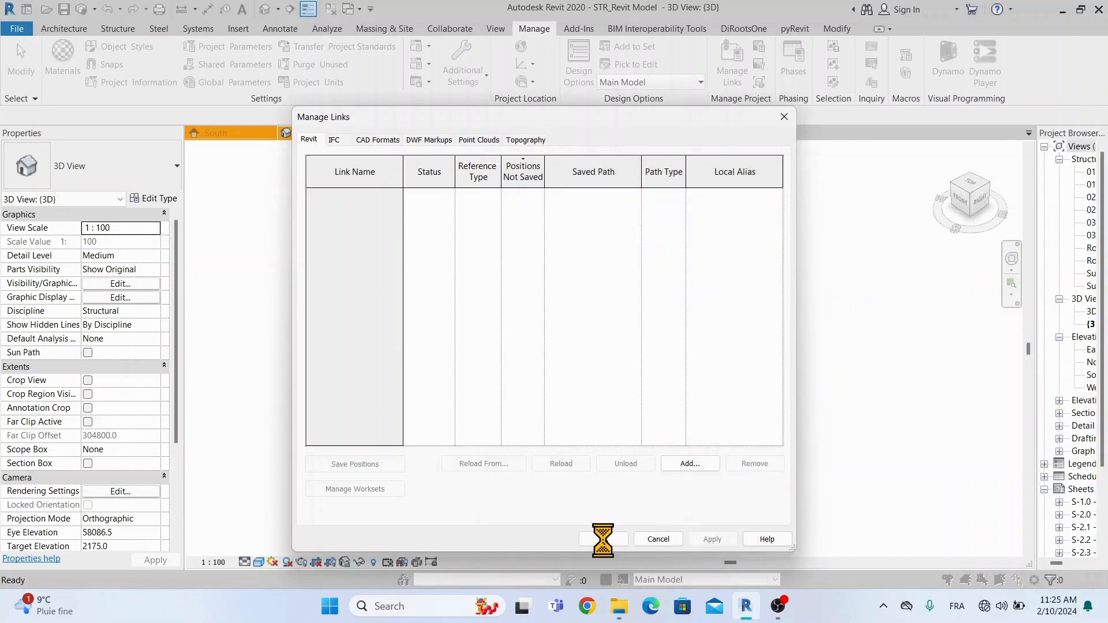
left_click(689, 464)
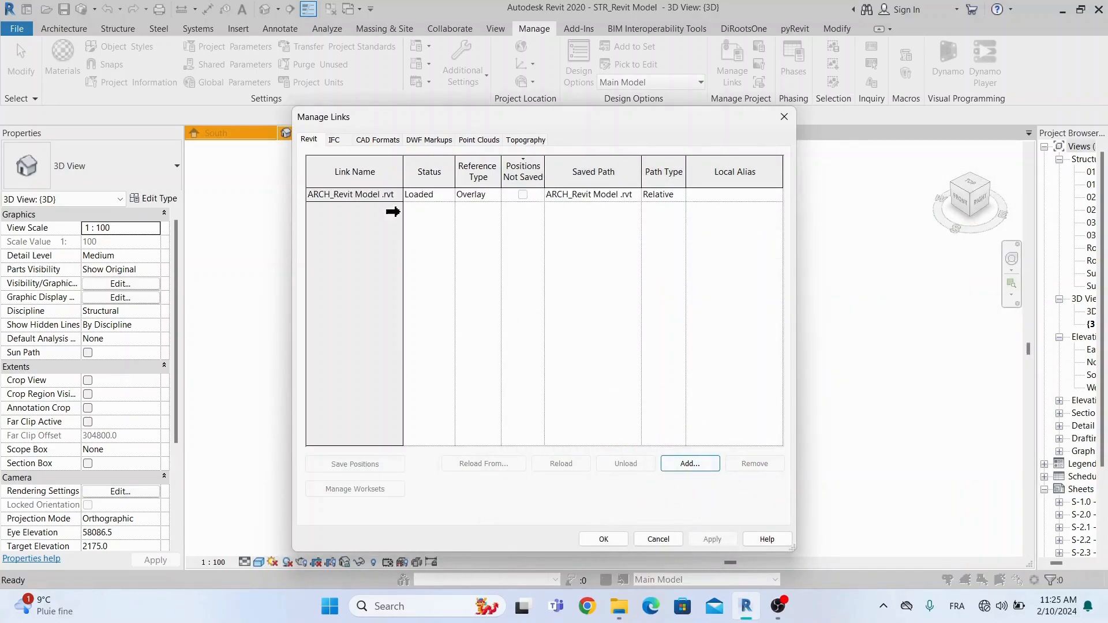
left_click(687, 464)
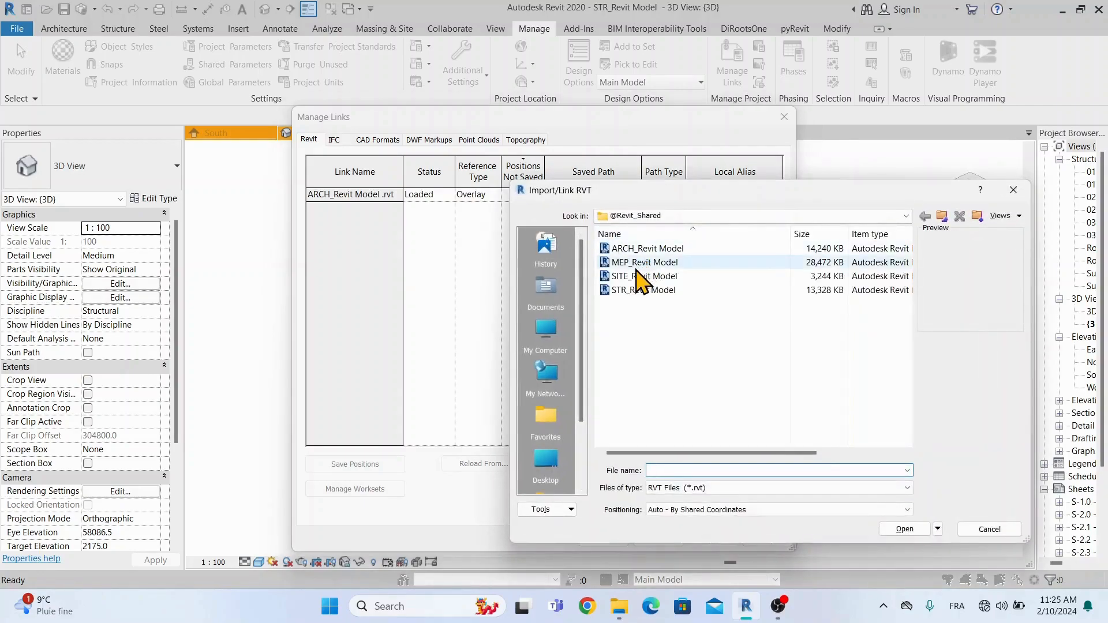
left_click(644, 262)
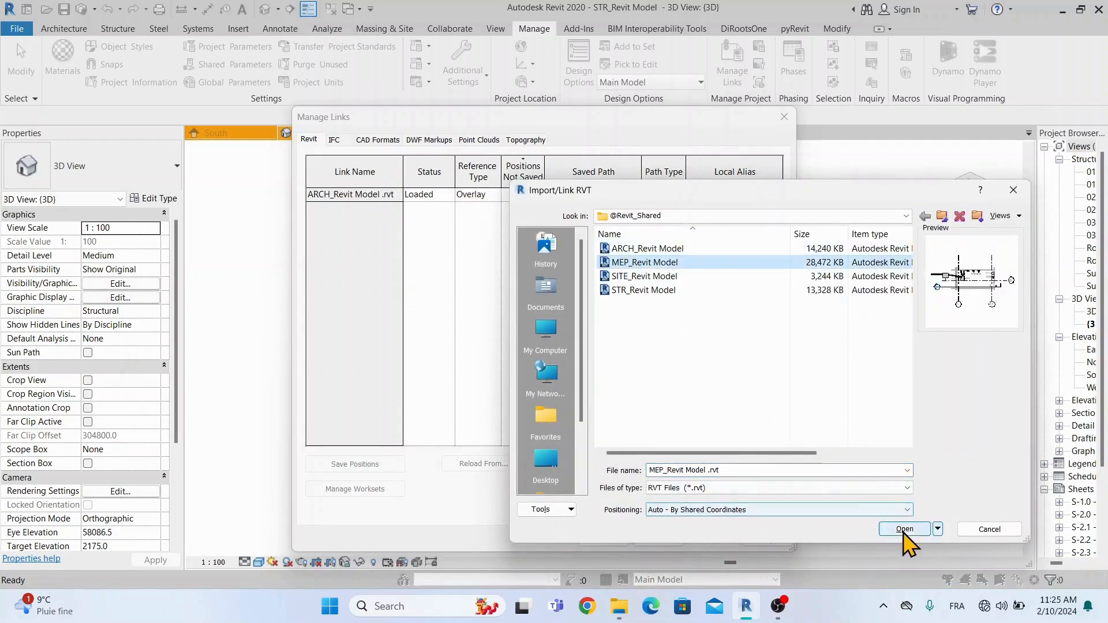
left_click(903, 529)
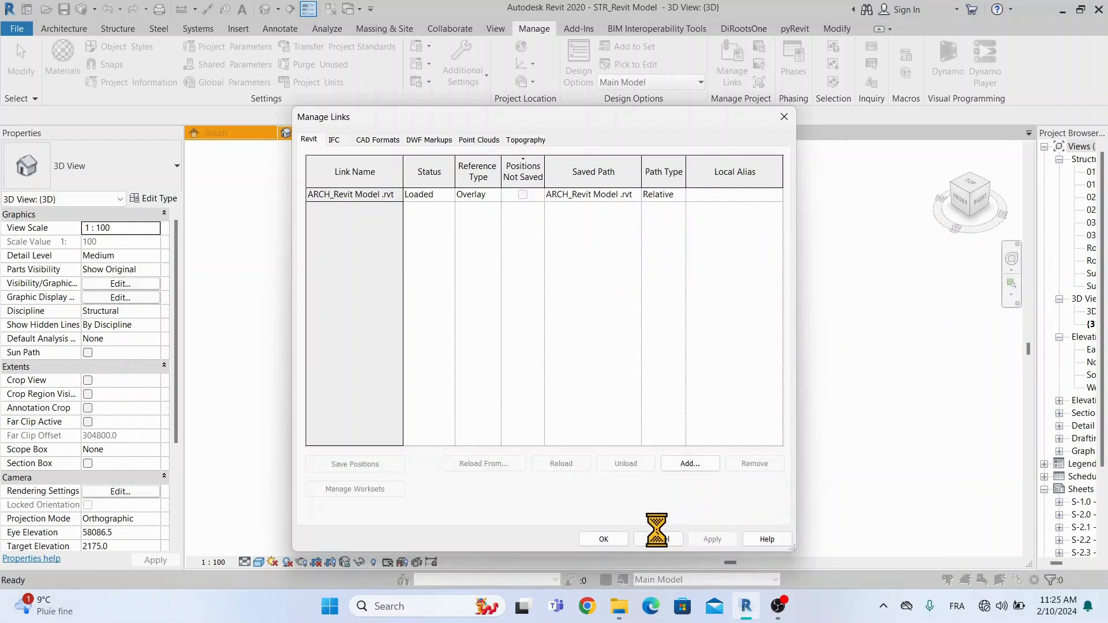
left_click(602, 539)
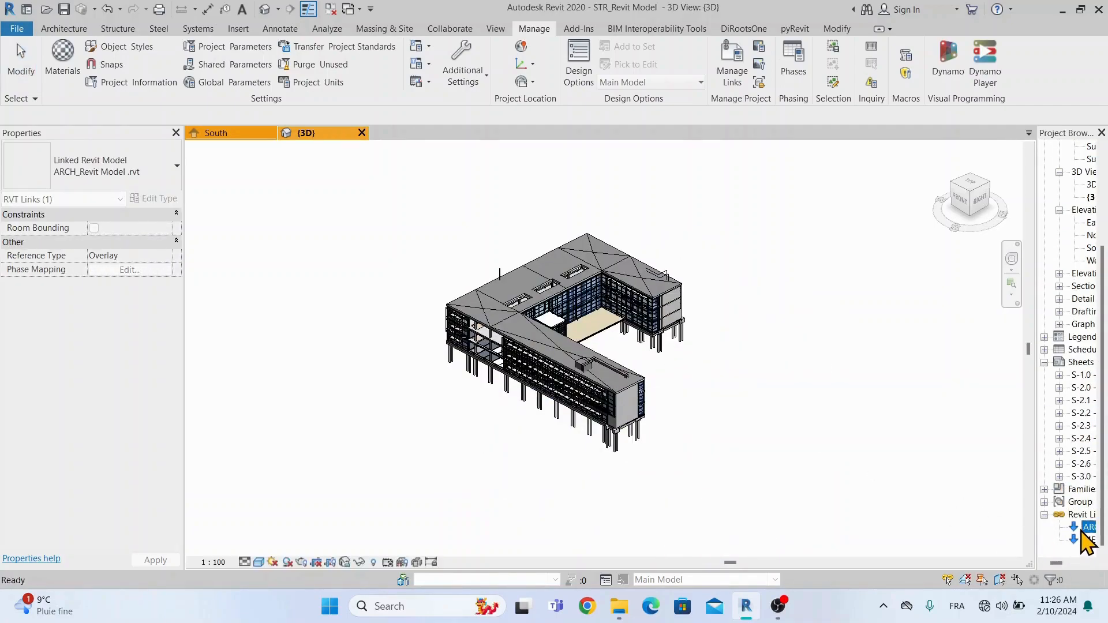
Select all instances of the ARCH link to confirm its Shared Site, then open the Roof plan
right_click(1088, 526)
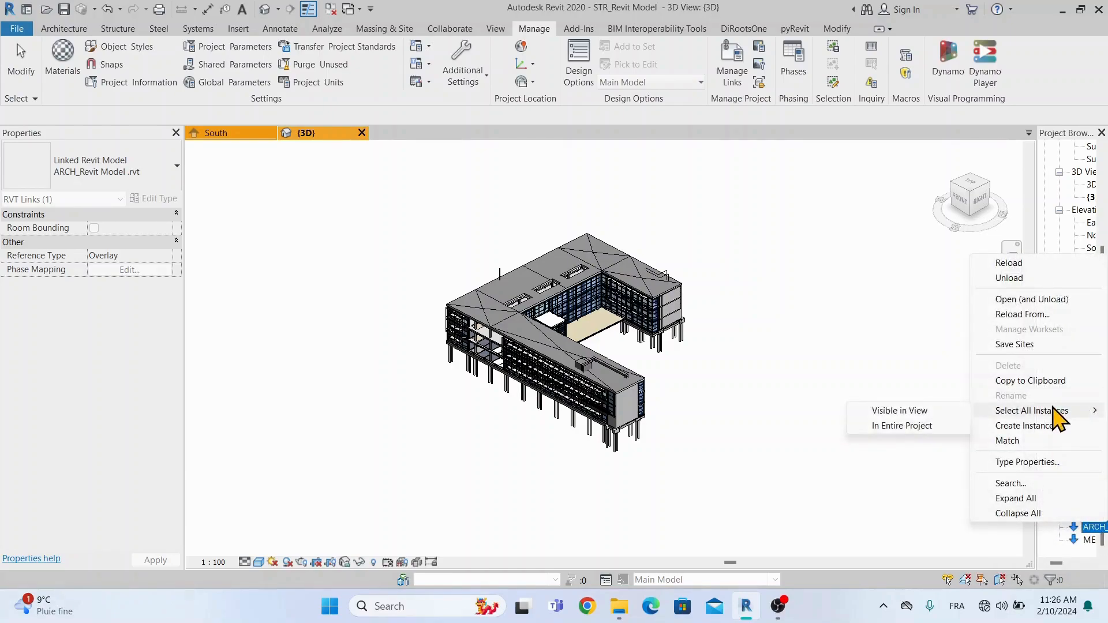
left_click(901, 425)
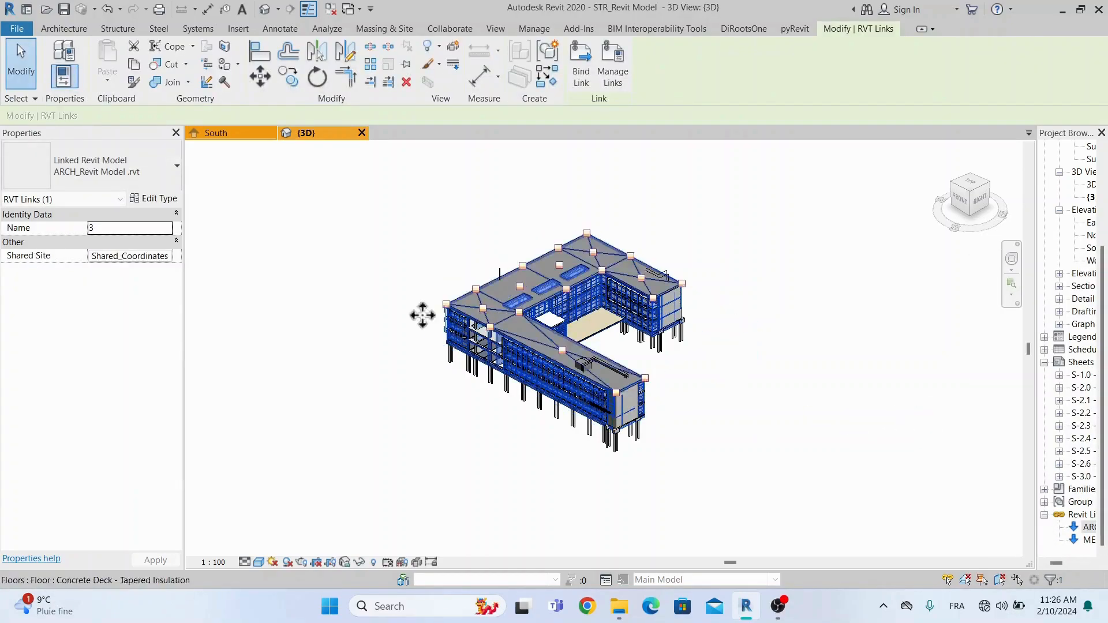
left_click(533, 27)
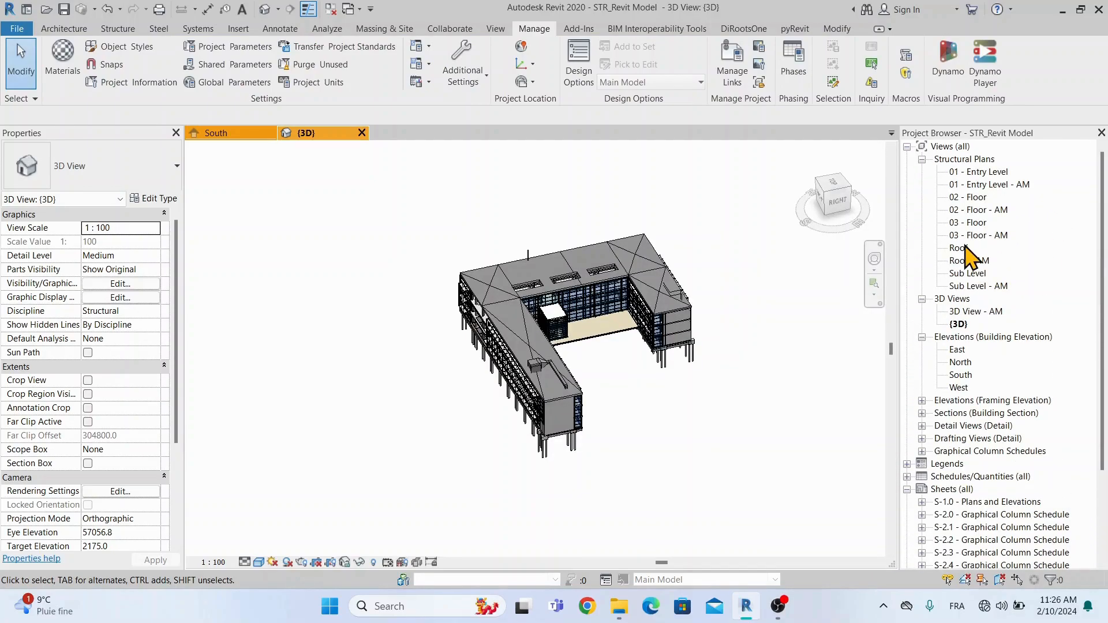
double_click(959, 247)
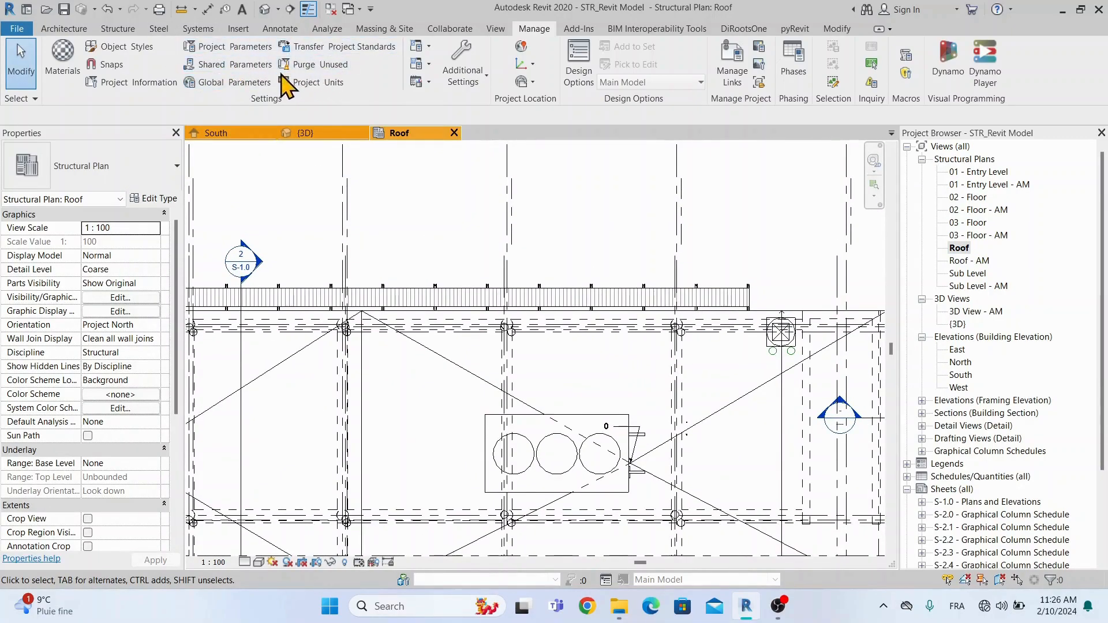
Add a spot coordinate on the roof plan and set project length units to metres
left_click(280, 28)
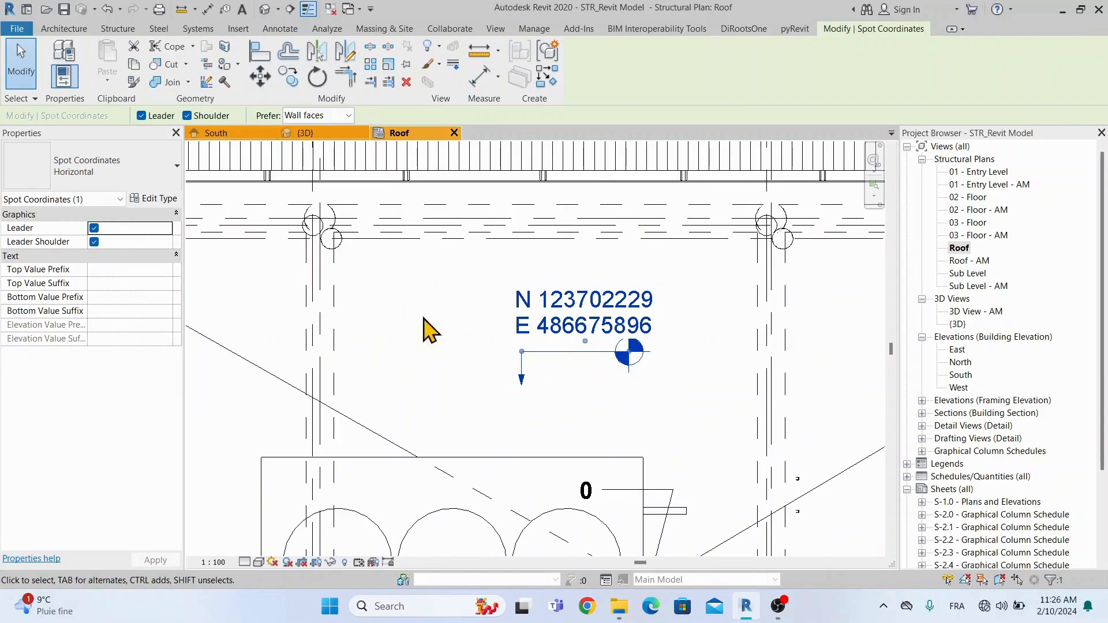
mouse_move(154, 199)
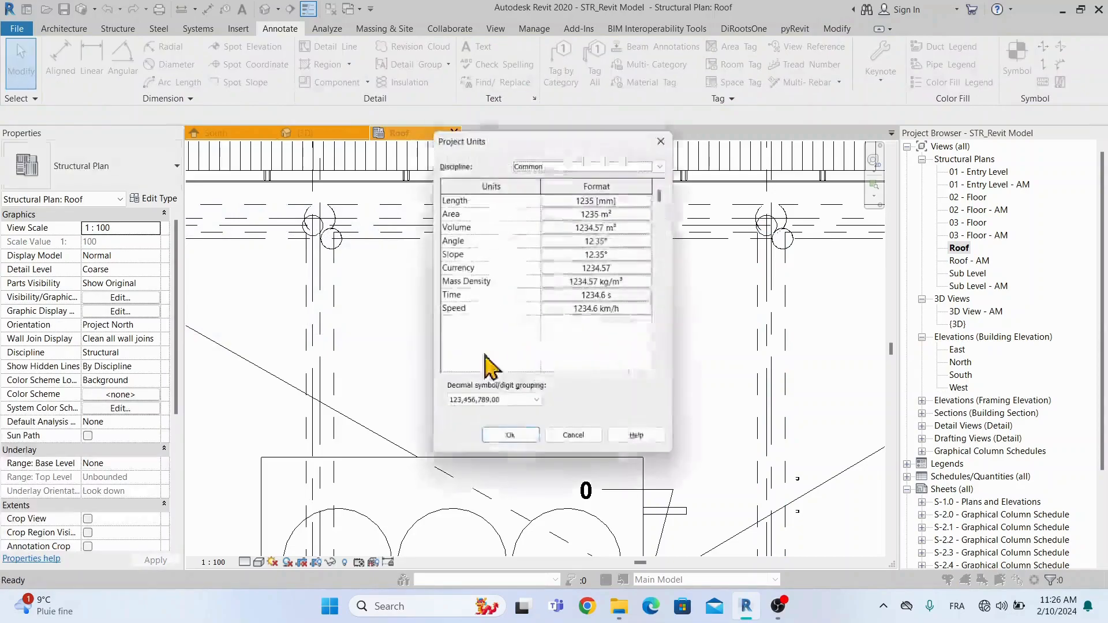
left_click(594, 201)
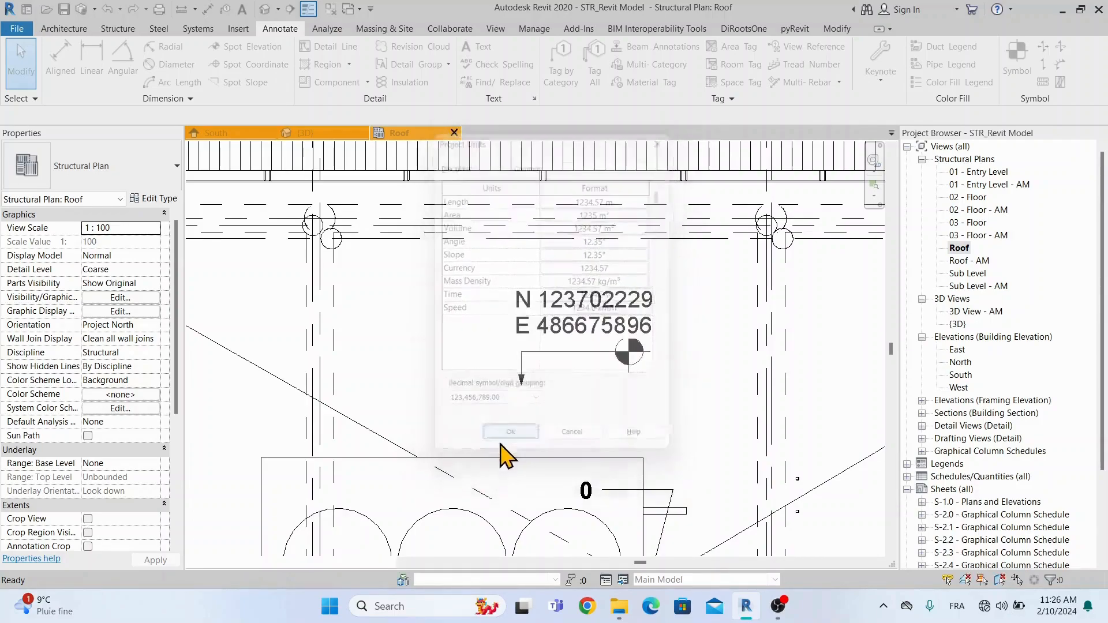
left_click(510, 432)
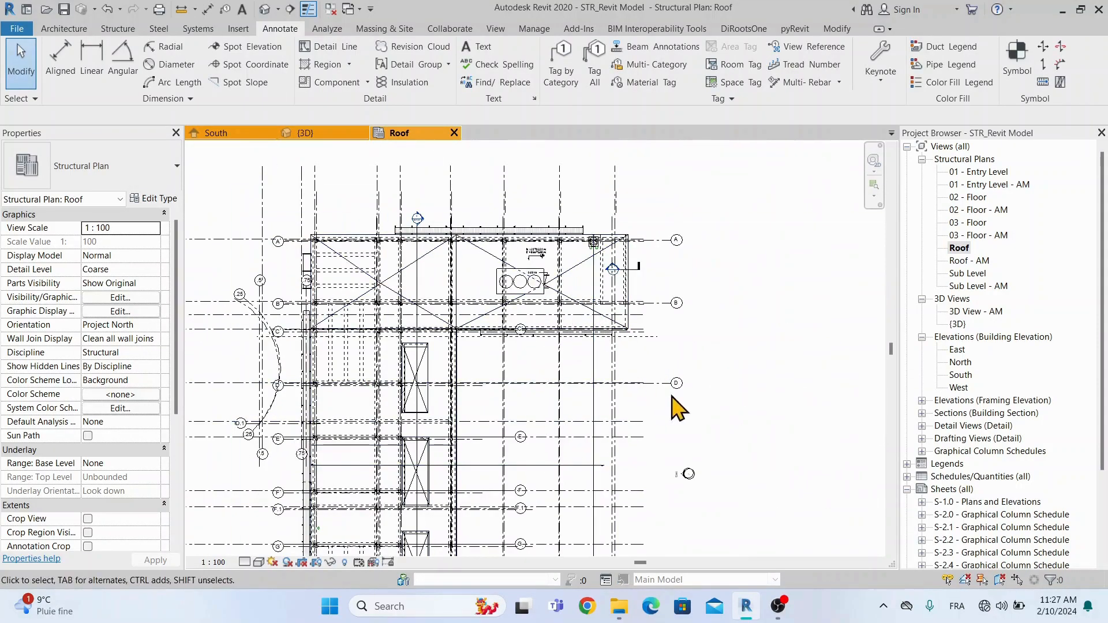
mouse_move(981, 357)
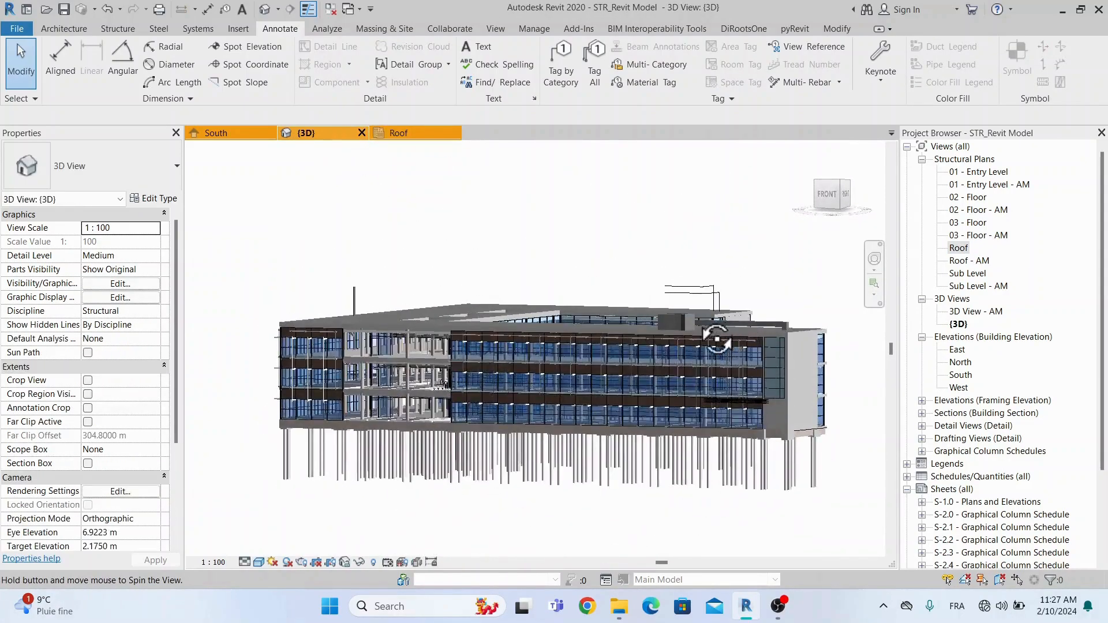
Orbit the 3D view to see the STR model and its links from above
left_click_drag(716, 339, 595, 432)
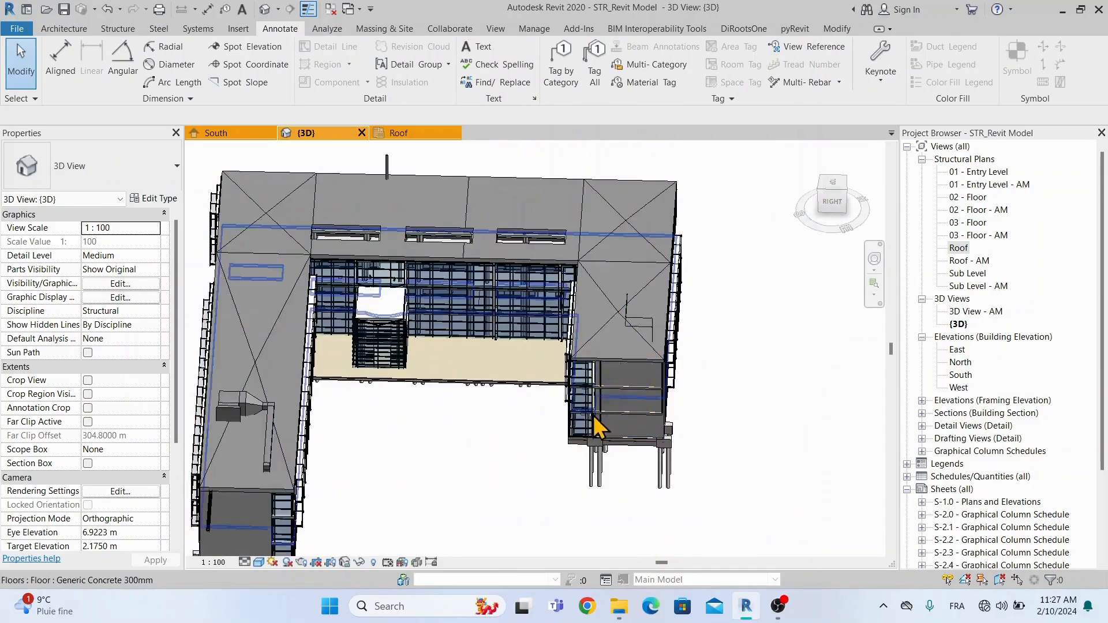